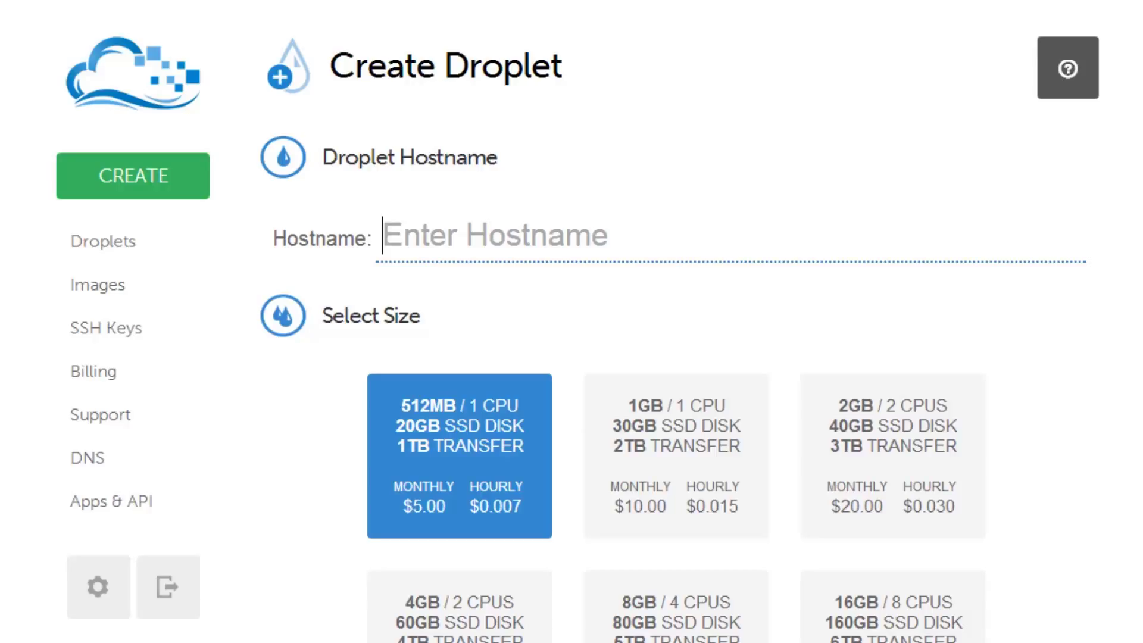
mouse_move(800, 124)
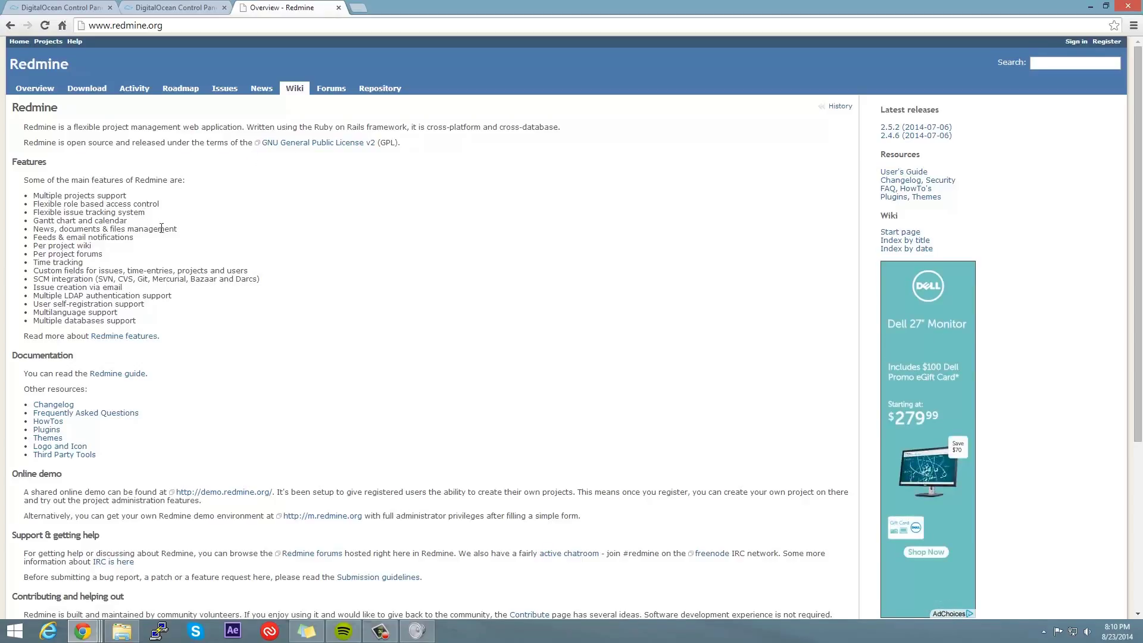
Fill in 'Redmine' as the droplet hostname from the autocomplete, then scroll to sizes
drag(77, 127, 225, 127)
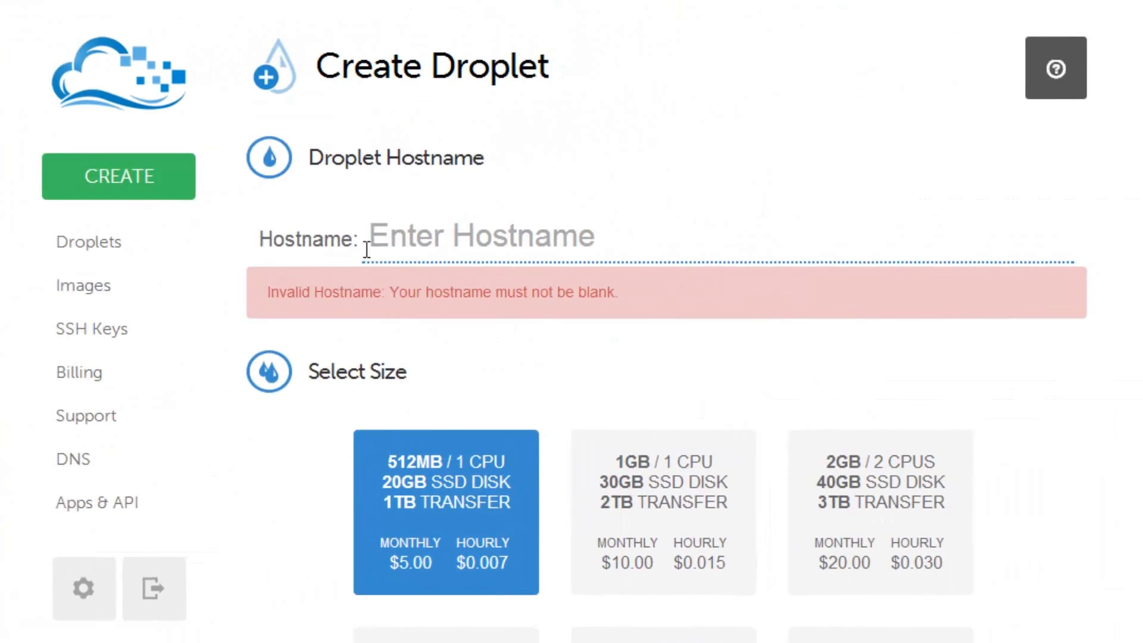
click(372, 236)
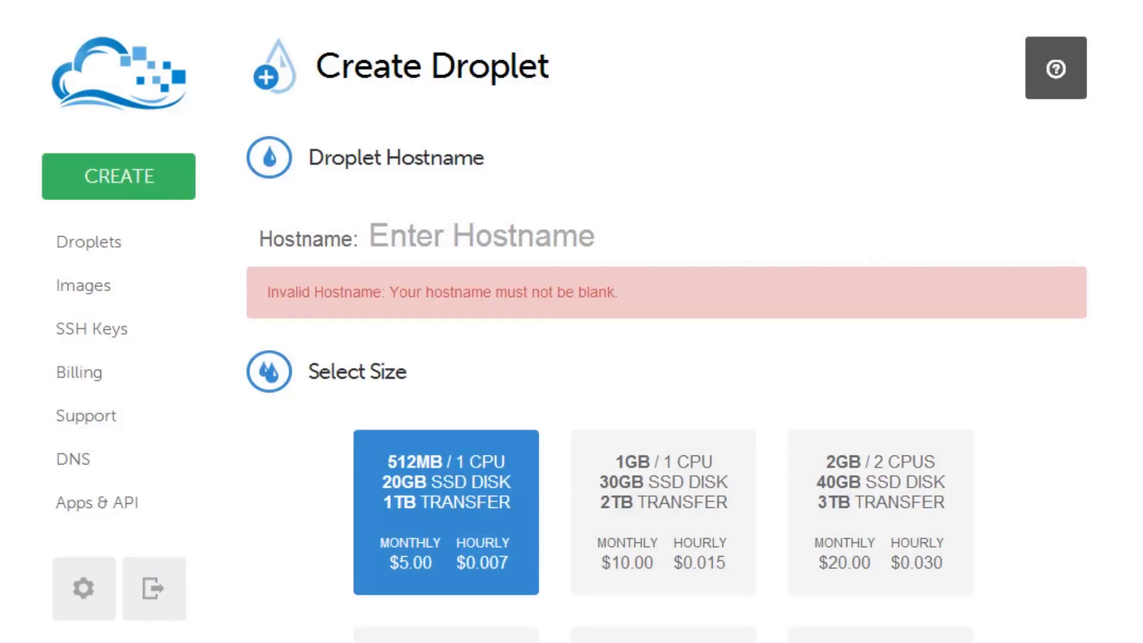
click(481, 235)
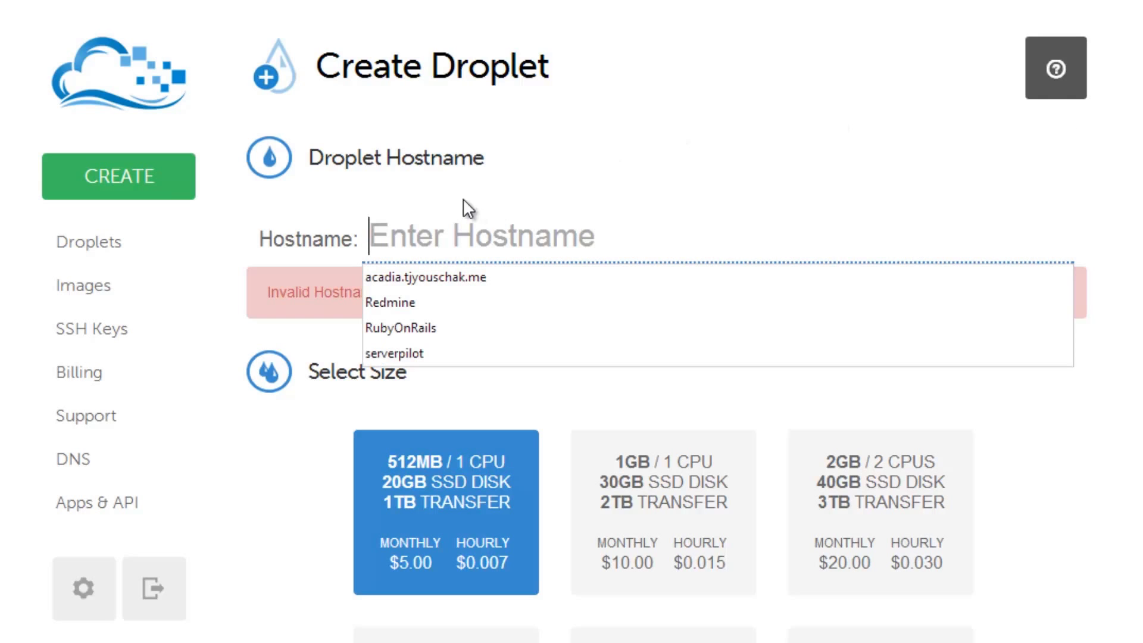
click(390, 303)
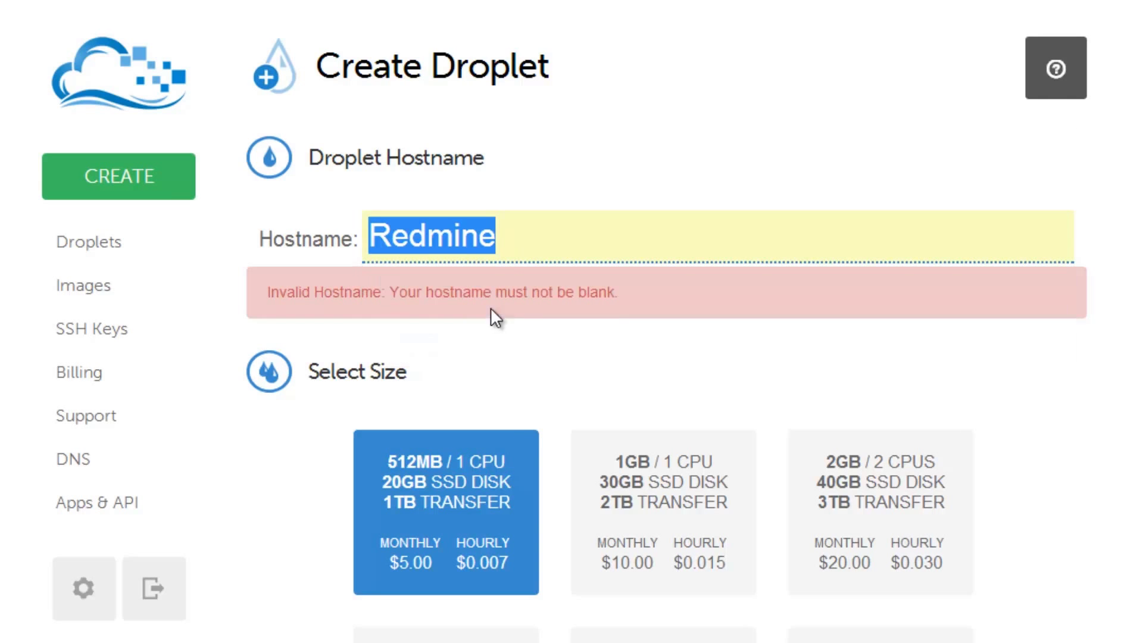
scroll(down, 3)
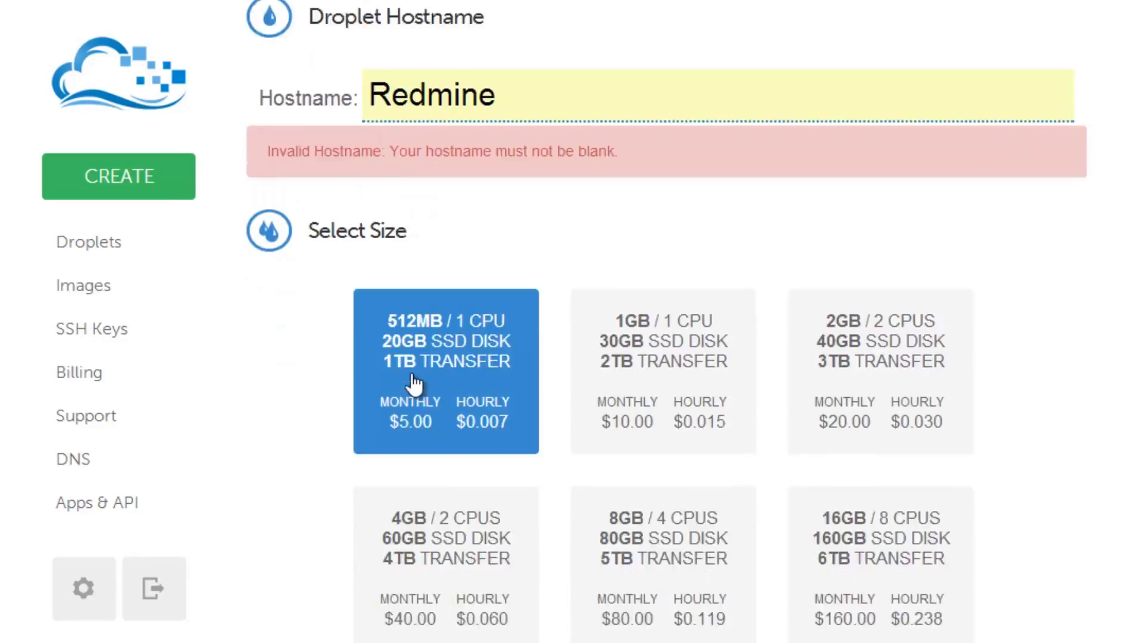
scroll(down, 3)
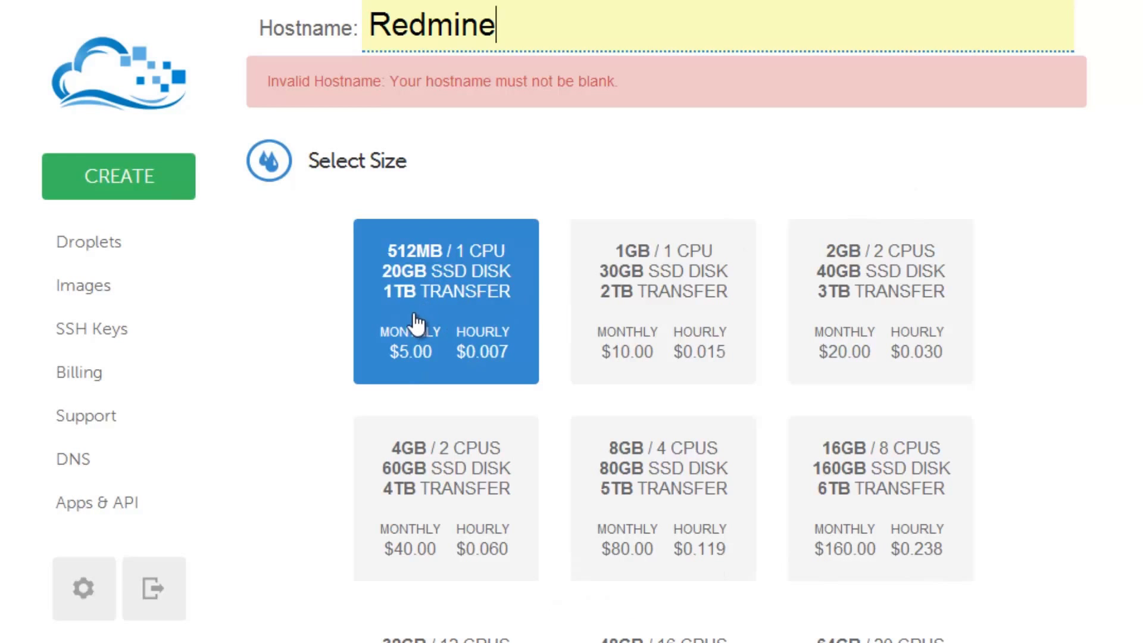
mouse_move(418, 335)
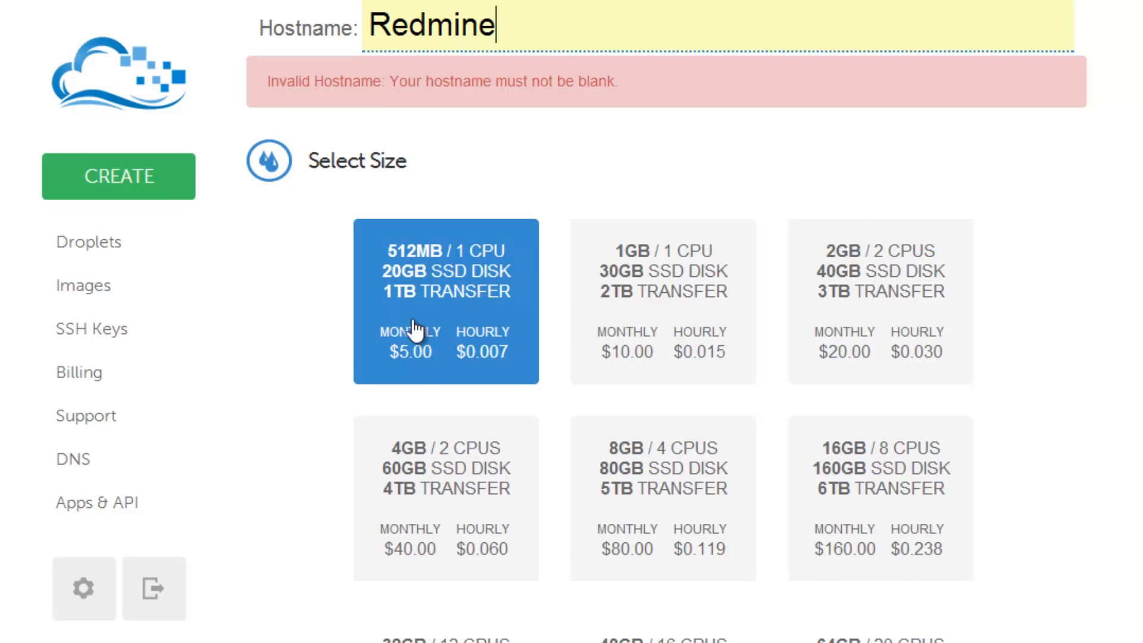
scroll(down, 3)
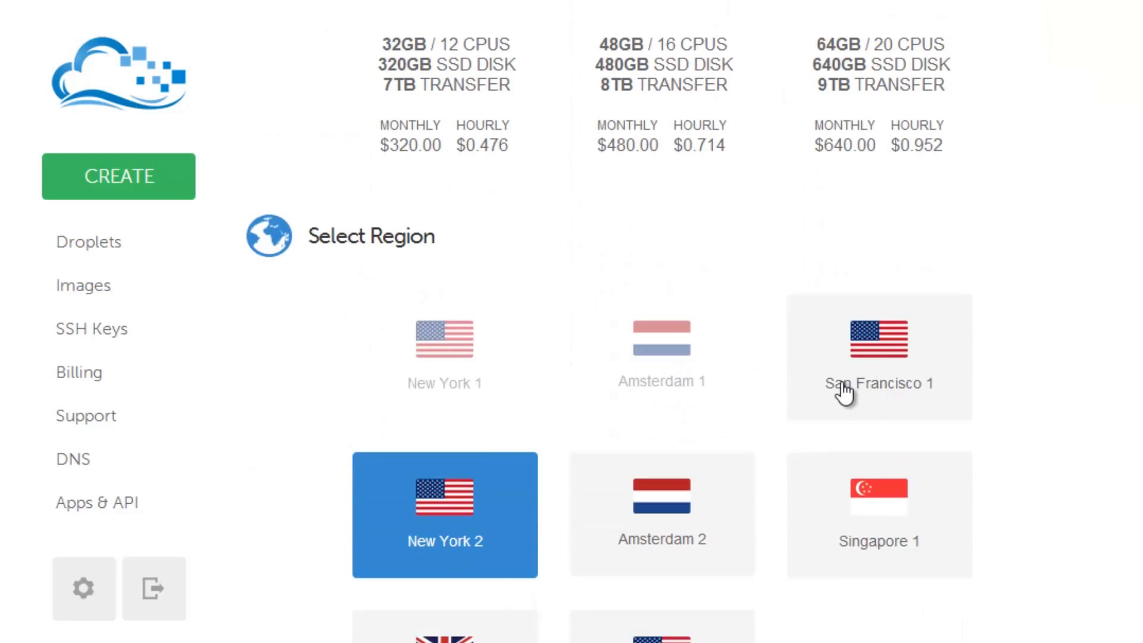
scroll(down, 3)
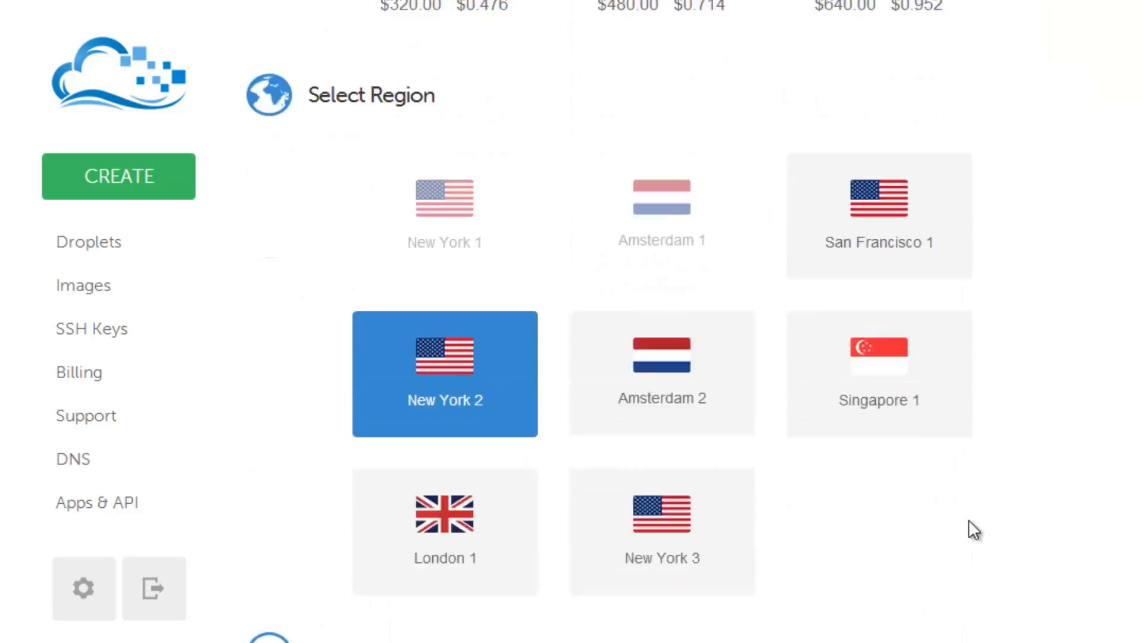
scroll(down, 3)
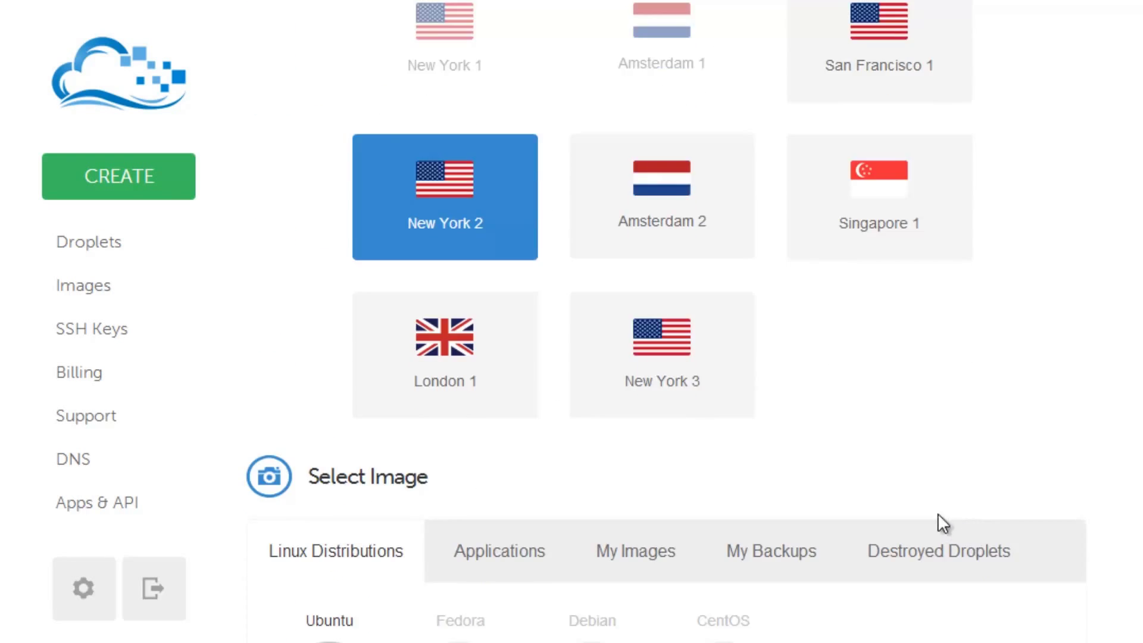
mouse_move(543, 250)
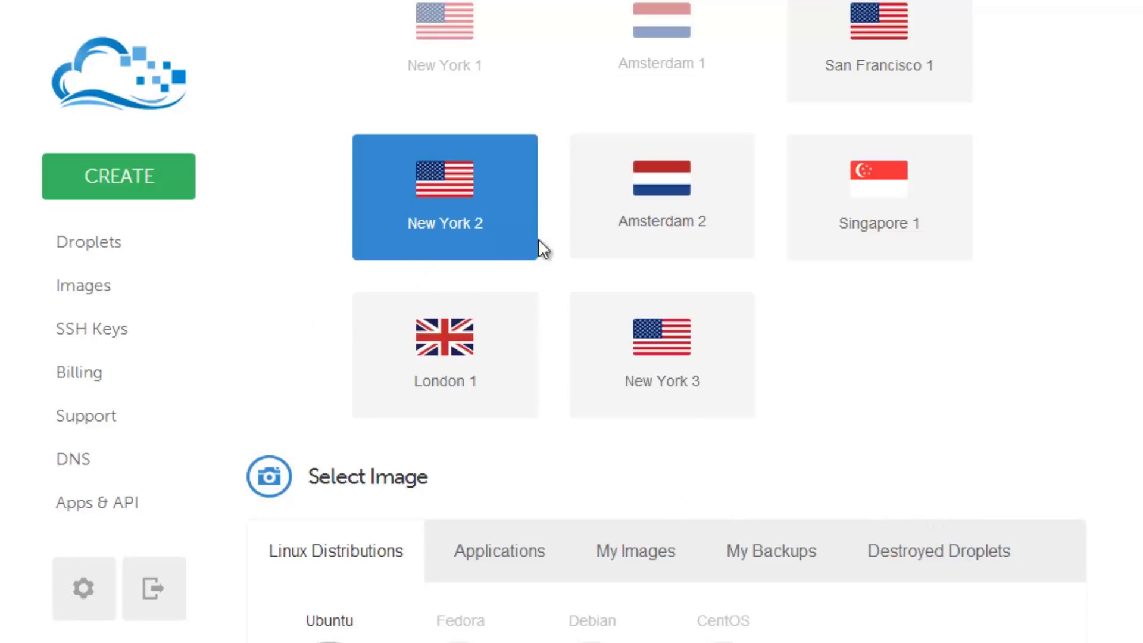
mouse_move(690, 390)
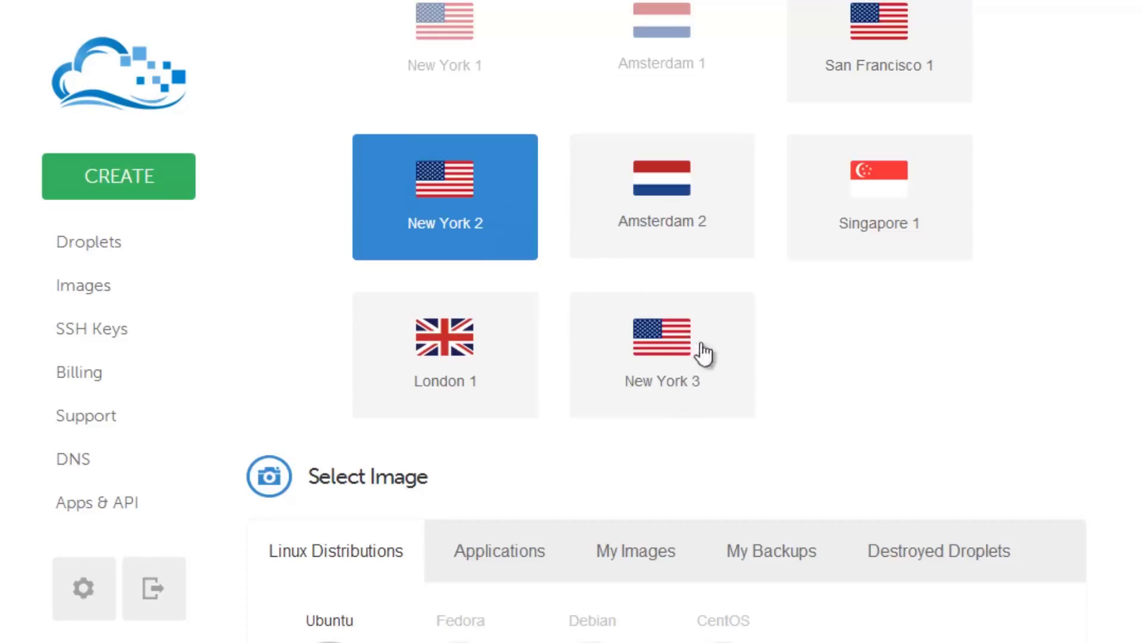
mouse_move(800, 437)
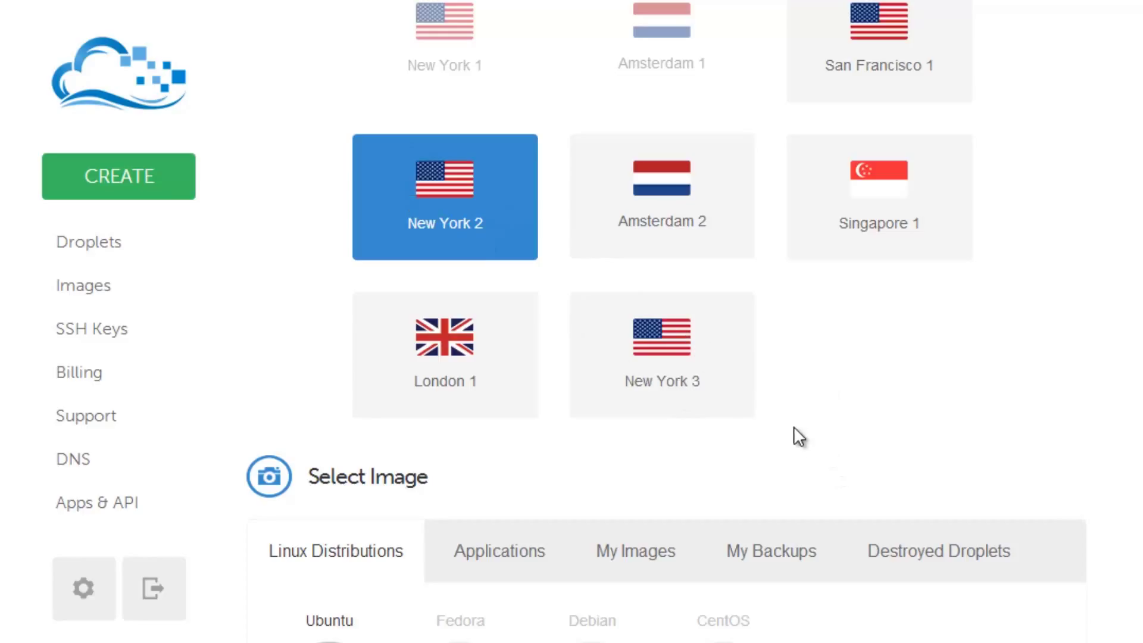
mouse_move(808, 460)
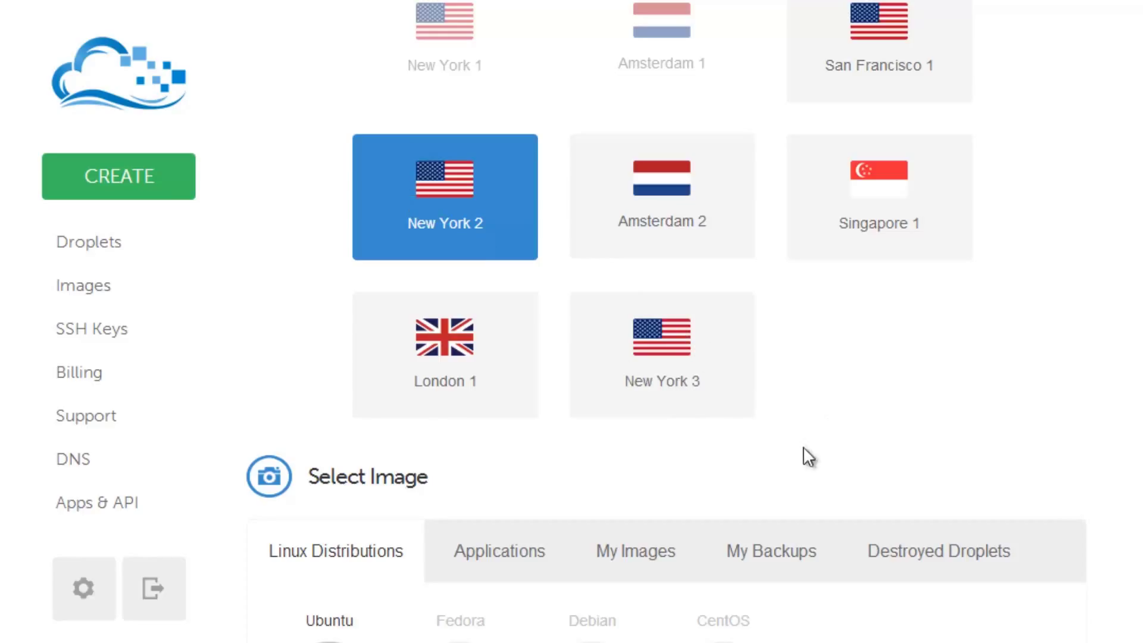
scroll(down, 3)
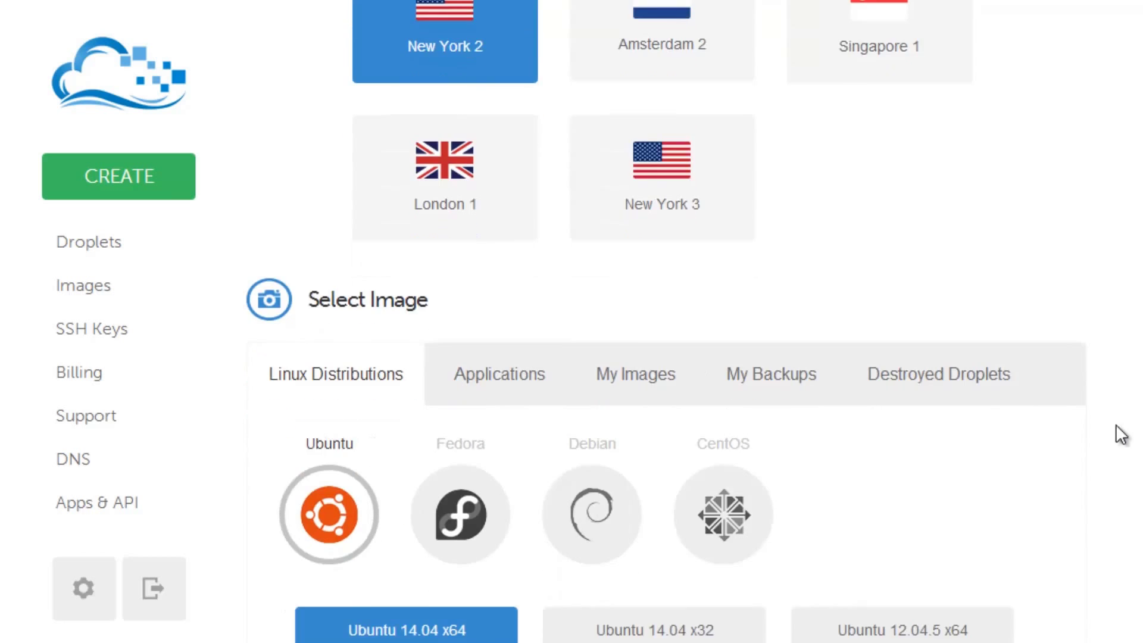
scroll(down, 3)
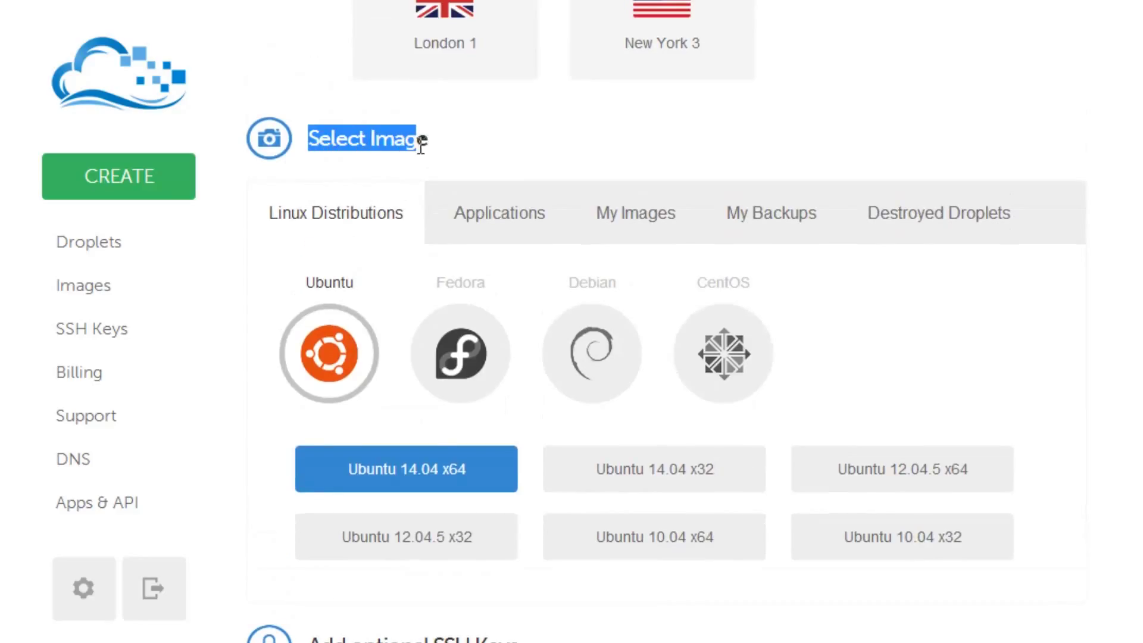
Pick the 'Redmine on Ubuntu 14.04' image from the one-click Applications images
click(499, 213)
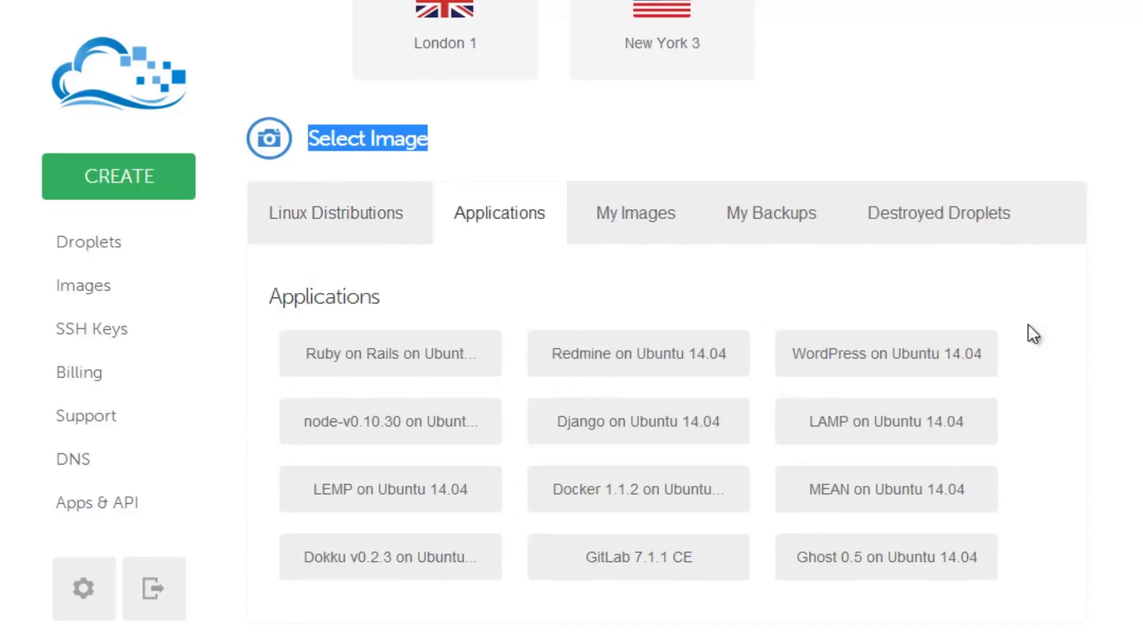
click(638, 353)
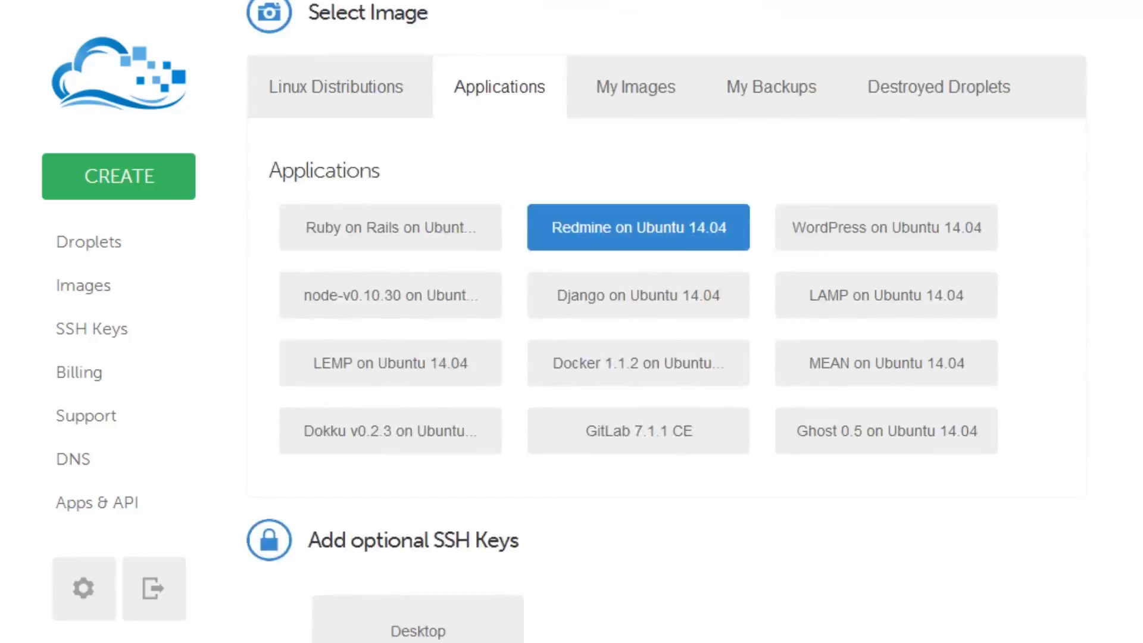
scroll(down, 3)
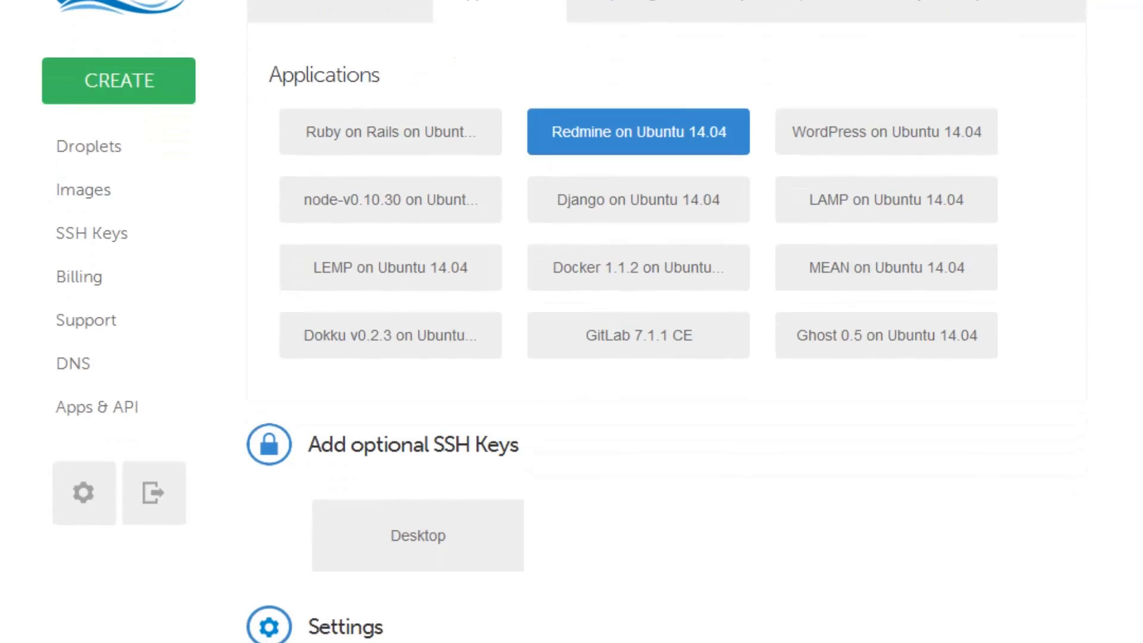
scroll(down, 3)
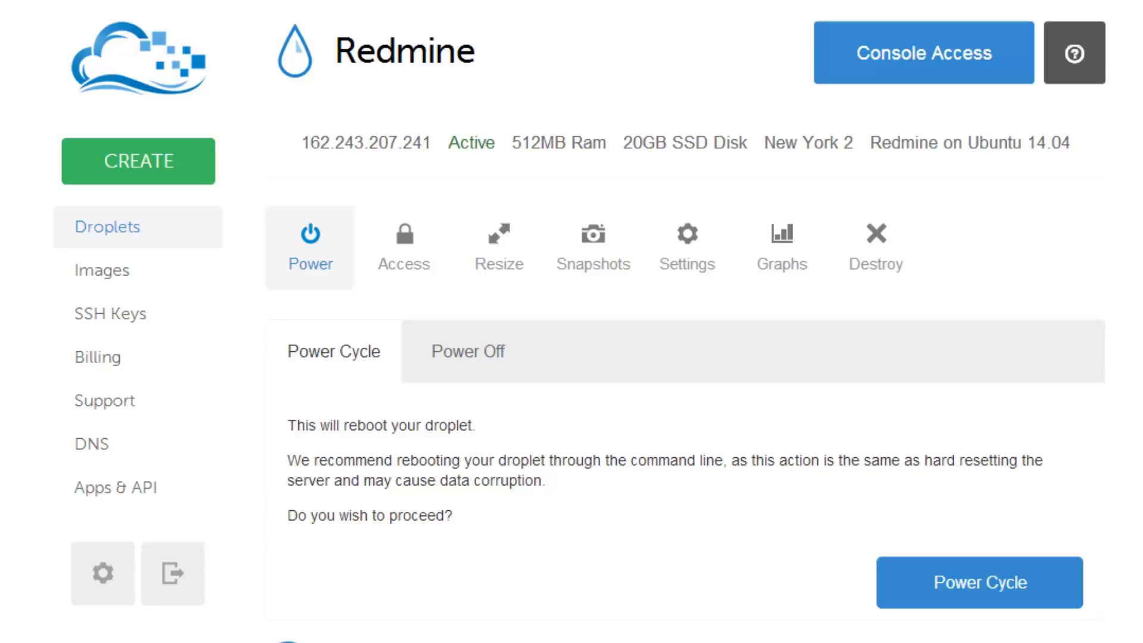
mouse_move(416, 555)
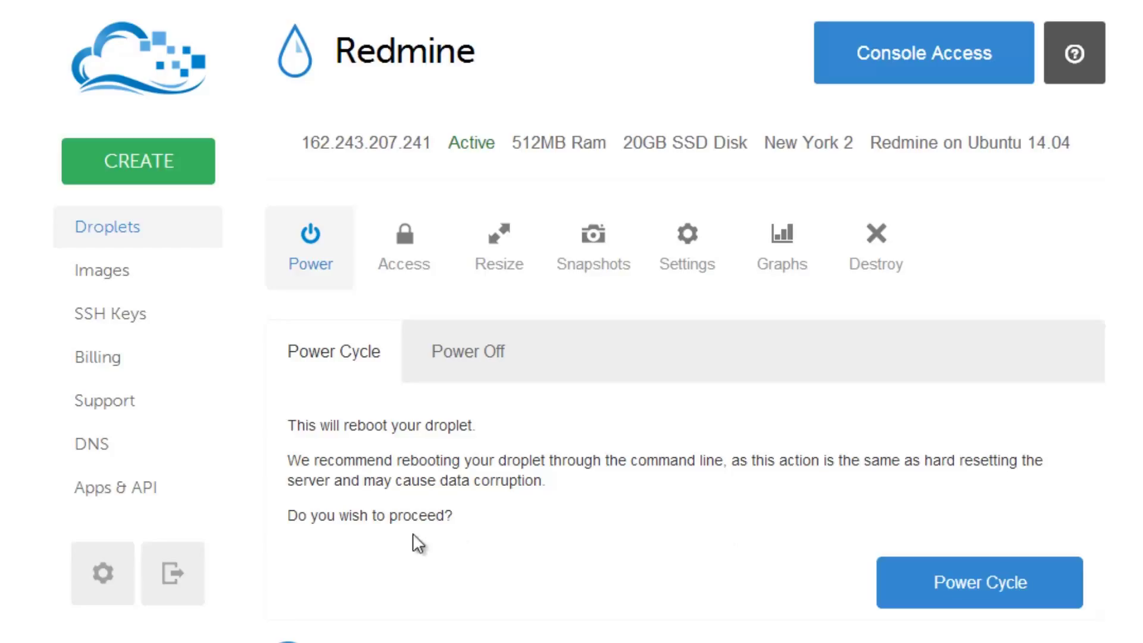
mouse_move(676, 593)
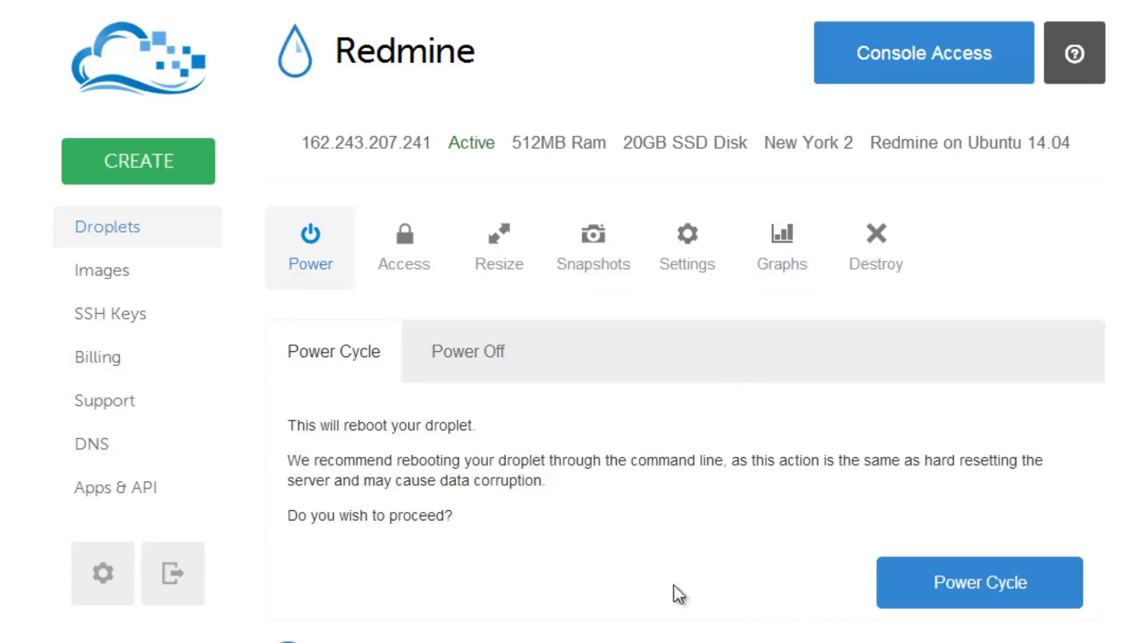
mouse_move(333, 324)
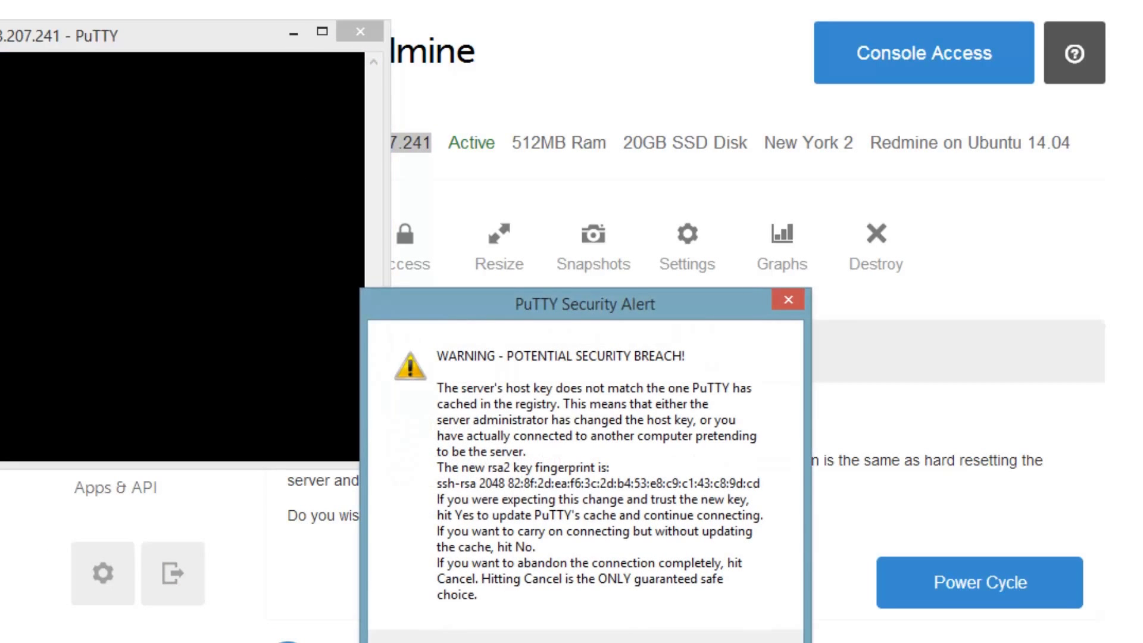
mouse_move(646, 582)
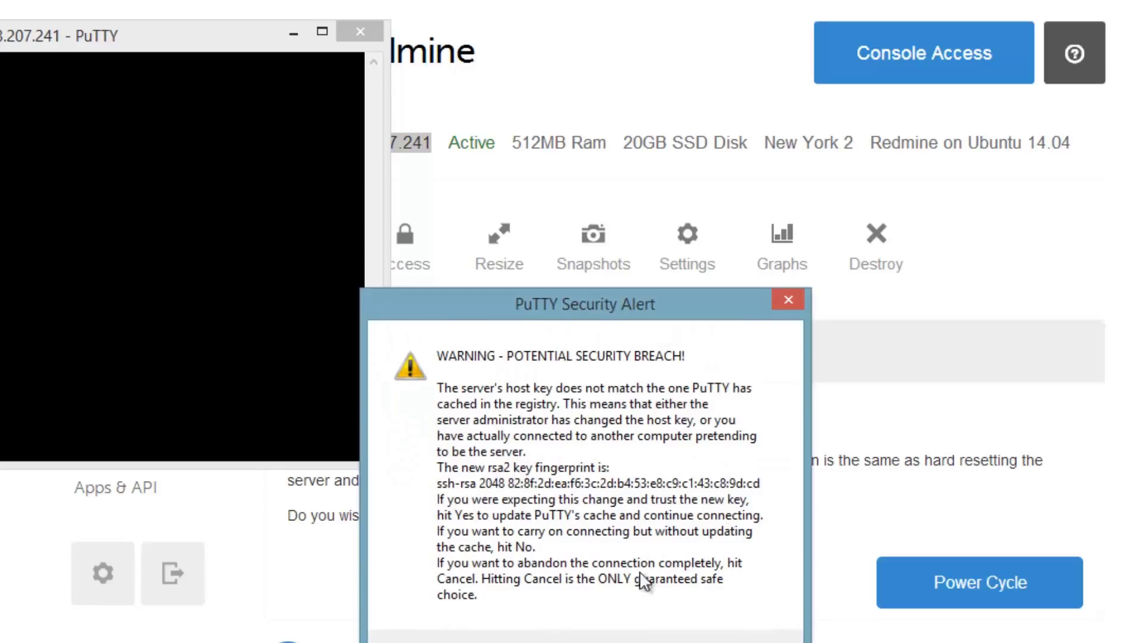
mouse_move(684, 428)
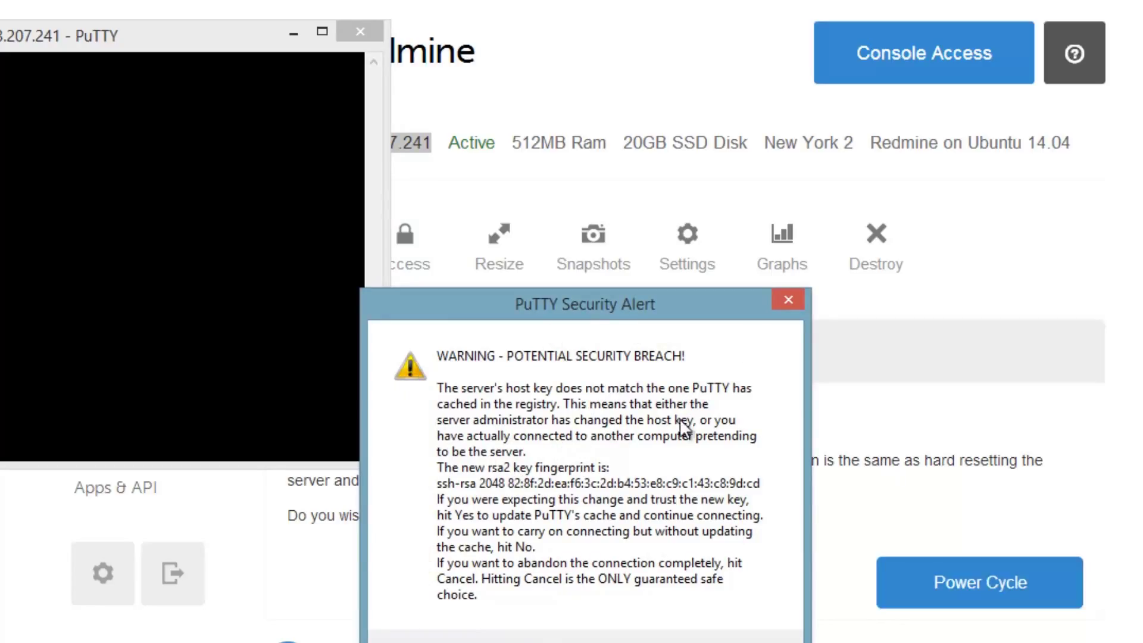
mouse_move(869, 492)
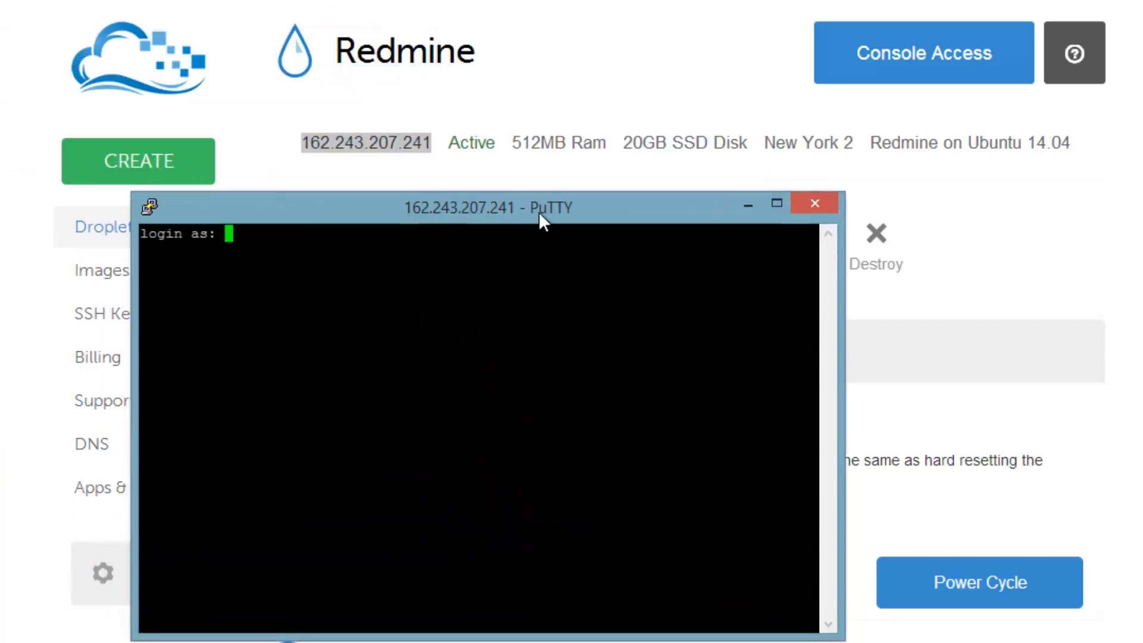
Log in to the droplet as root and submit the current root password
text(root)
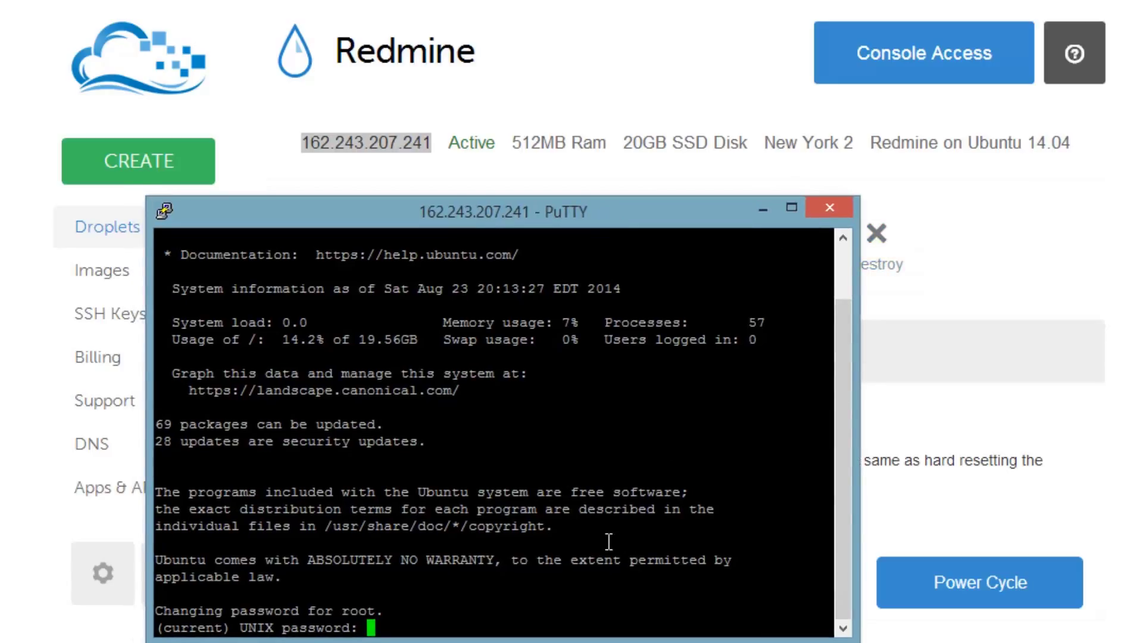
mouse_move(338, 598)
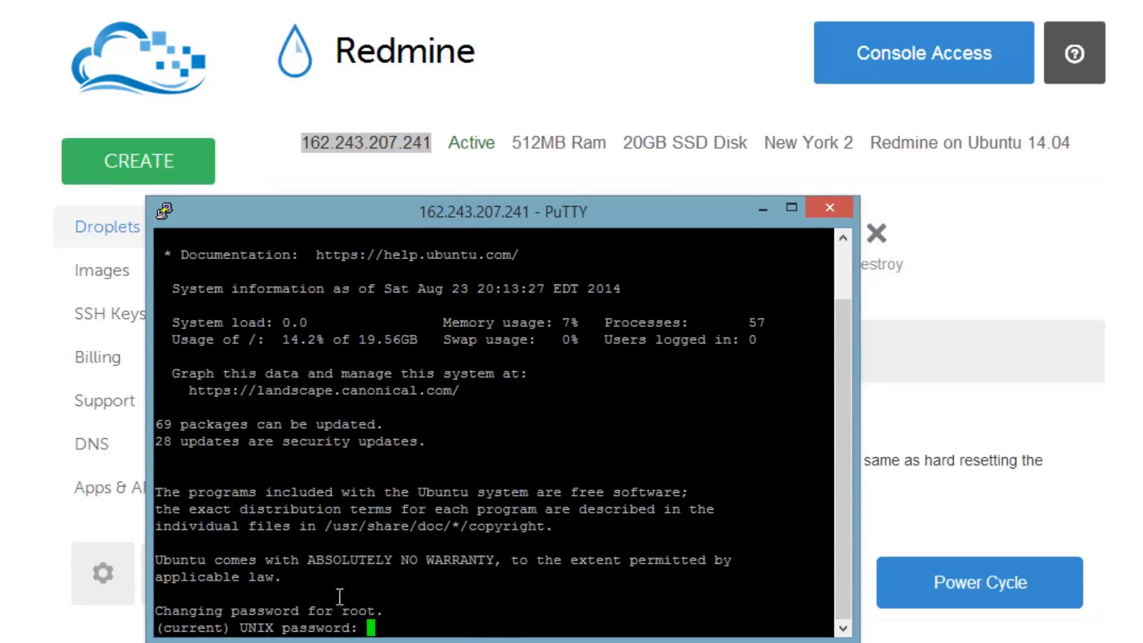
mouse_move(457, 627)
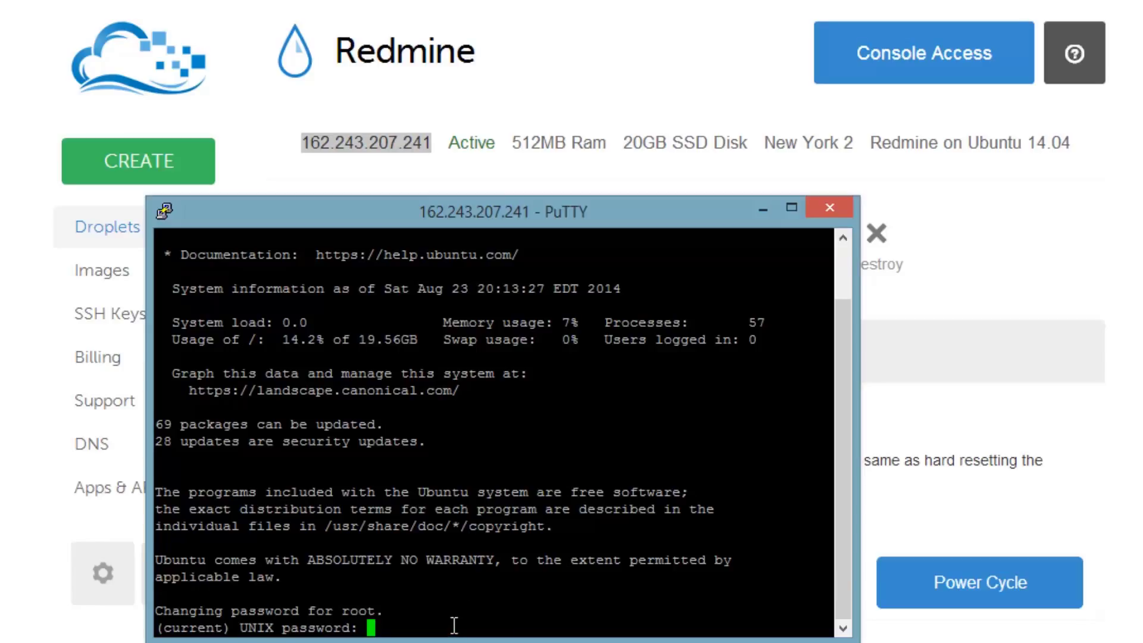
key(Enter)
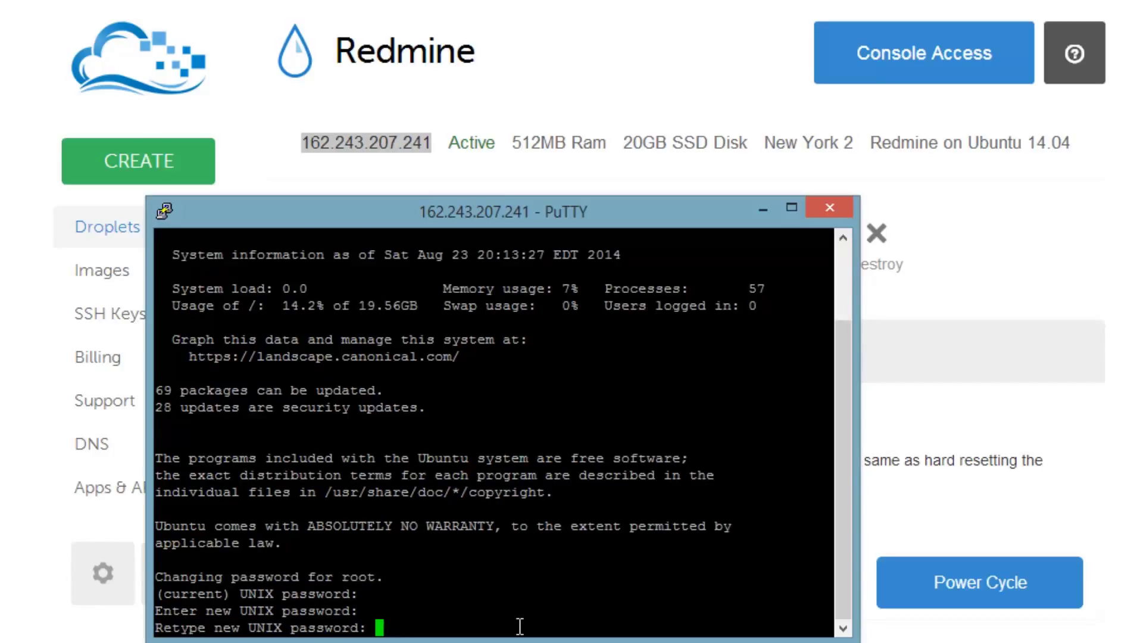
Confirm the retyped new root password to finish the password change
key(Enter)
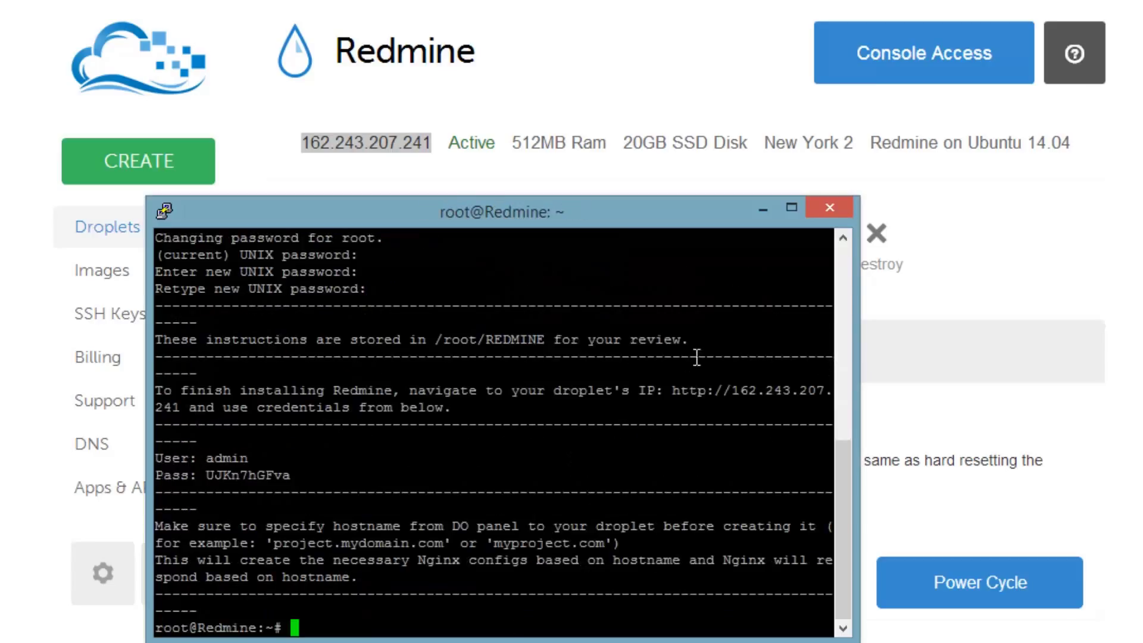
mouse_move(431, 339)
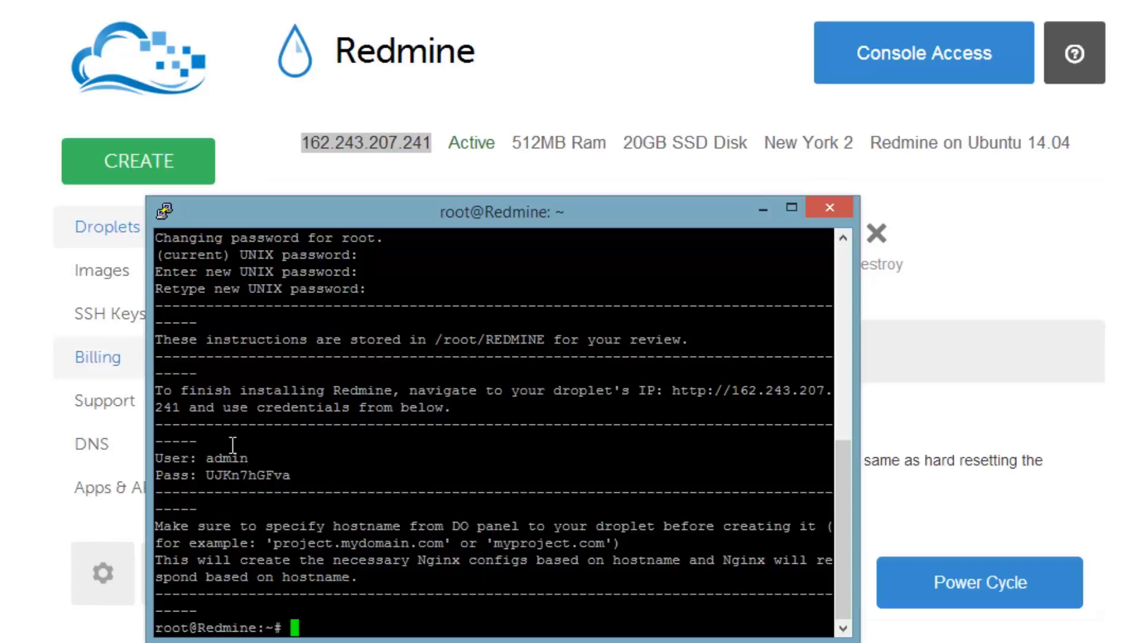
mouse_move(259, 438)
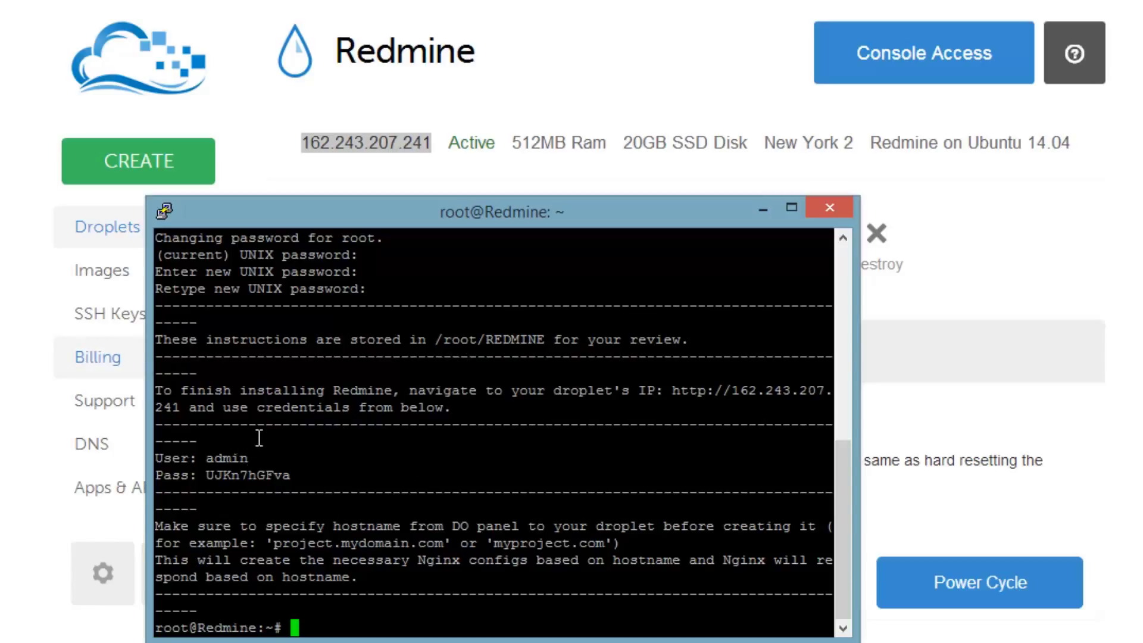
mouse_move(293, 543)
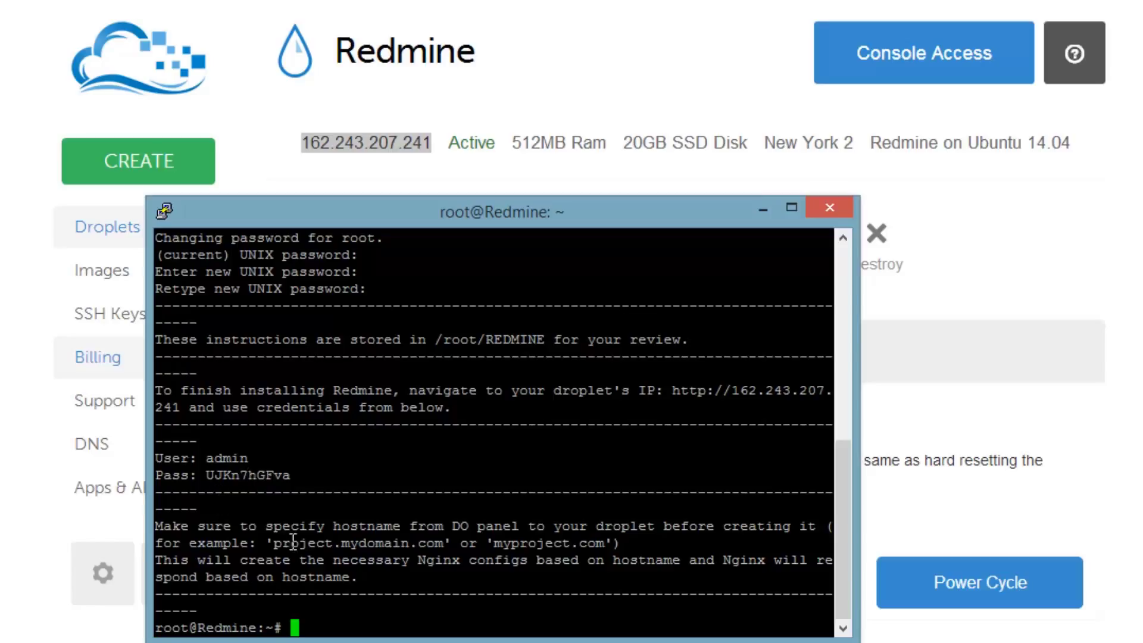
mouse_move(757, 442)
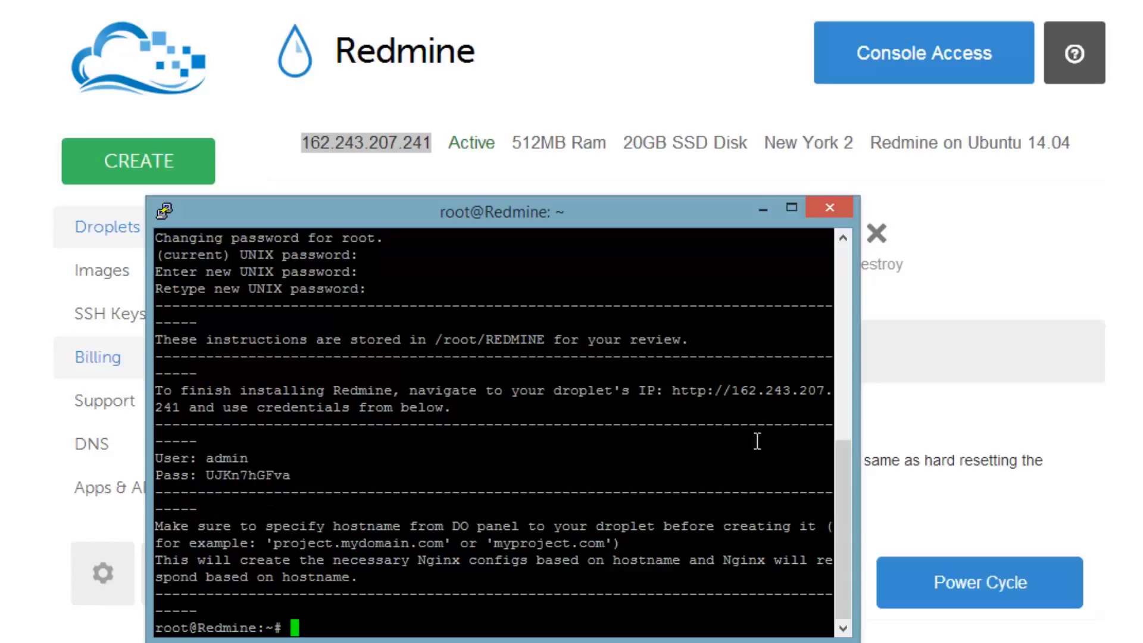
mouse_move(610, 513)
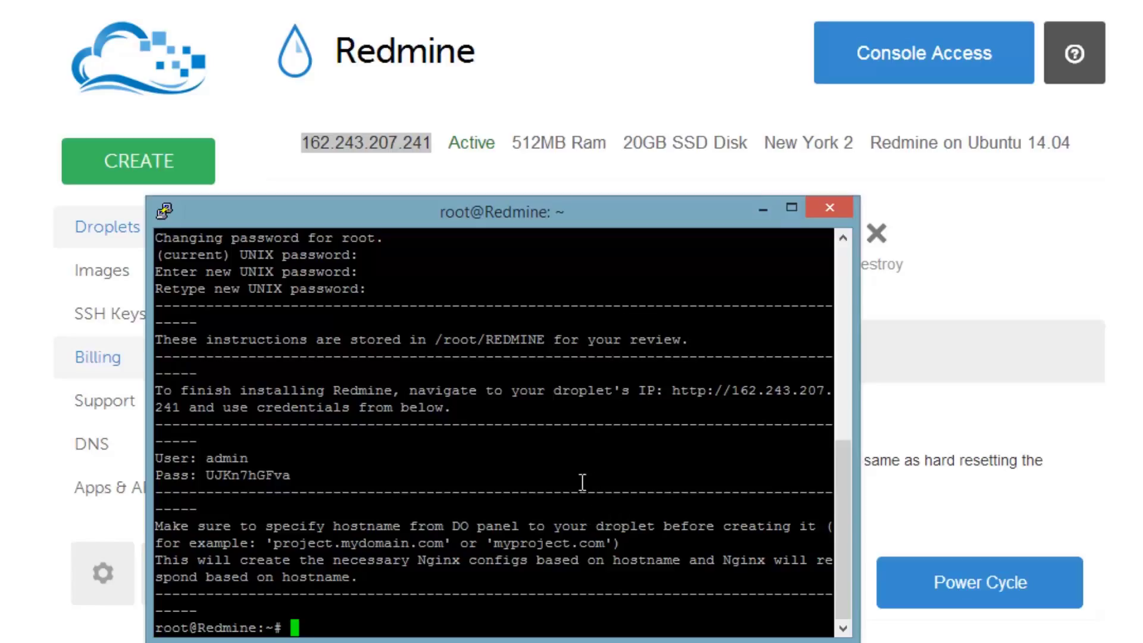
mouse_move(651, 508)
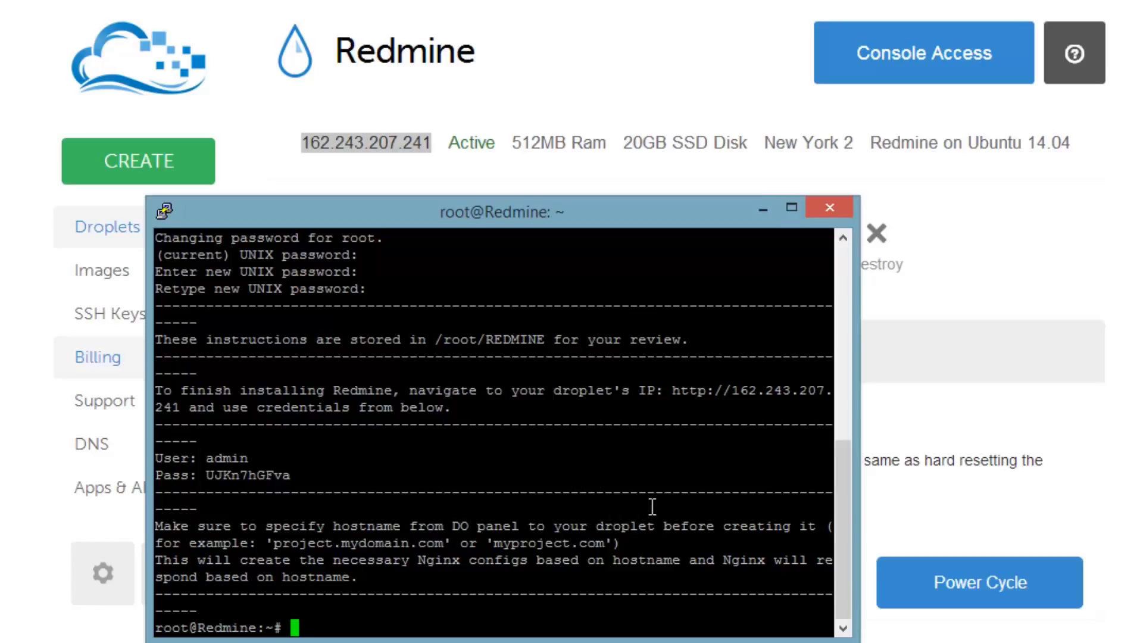
Run apt-get install vim and type the vi command for /etc/nginx/sites-enabled/redmine
text(v)
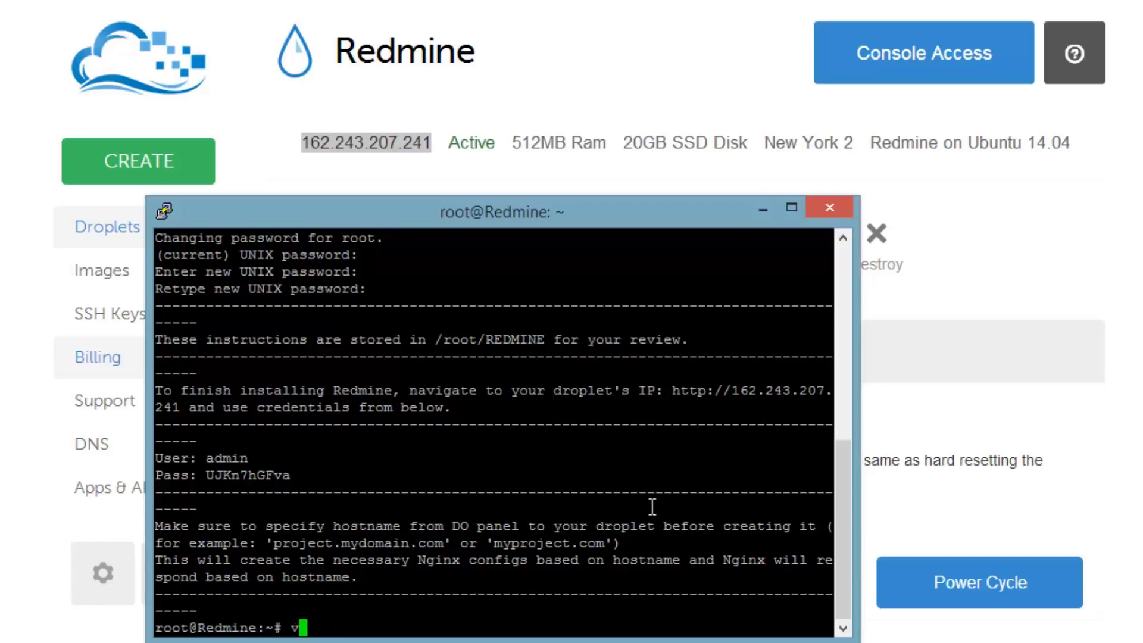
text(apt-get install vim)
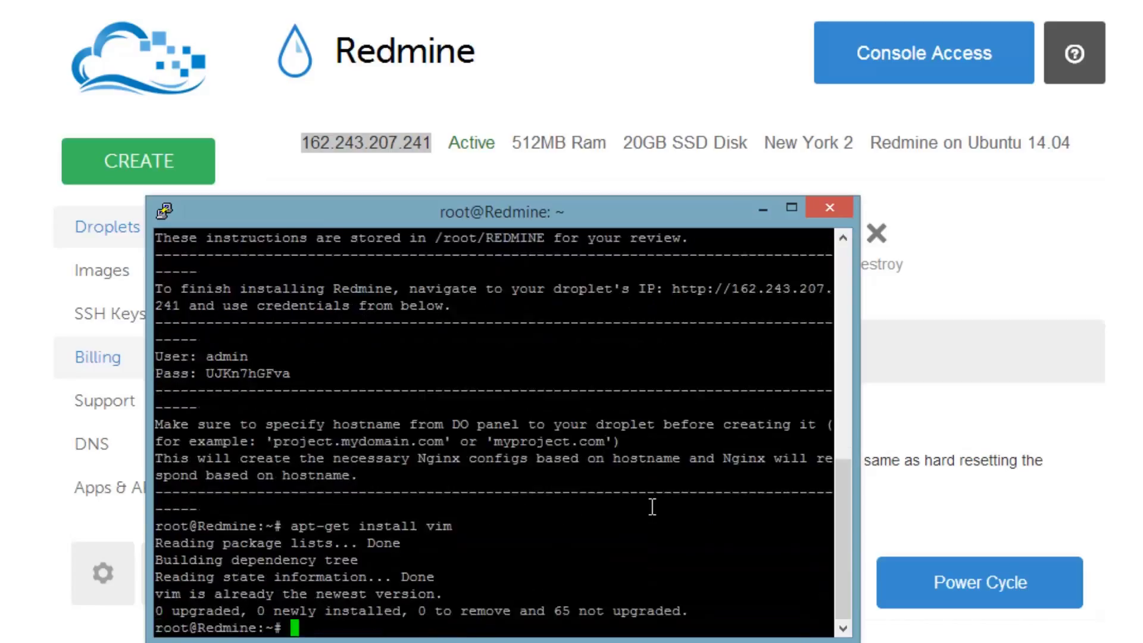
text(vi /etc/nginx/sites-enabled/redmine)
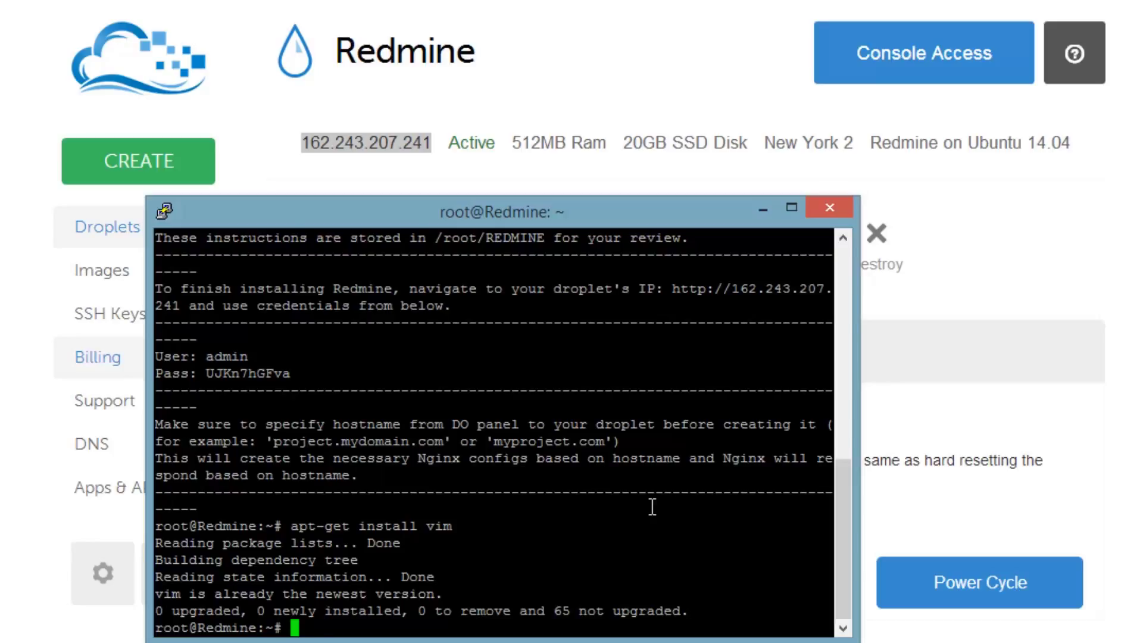
text(vi /etc/)
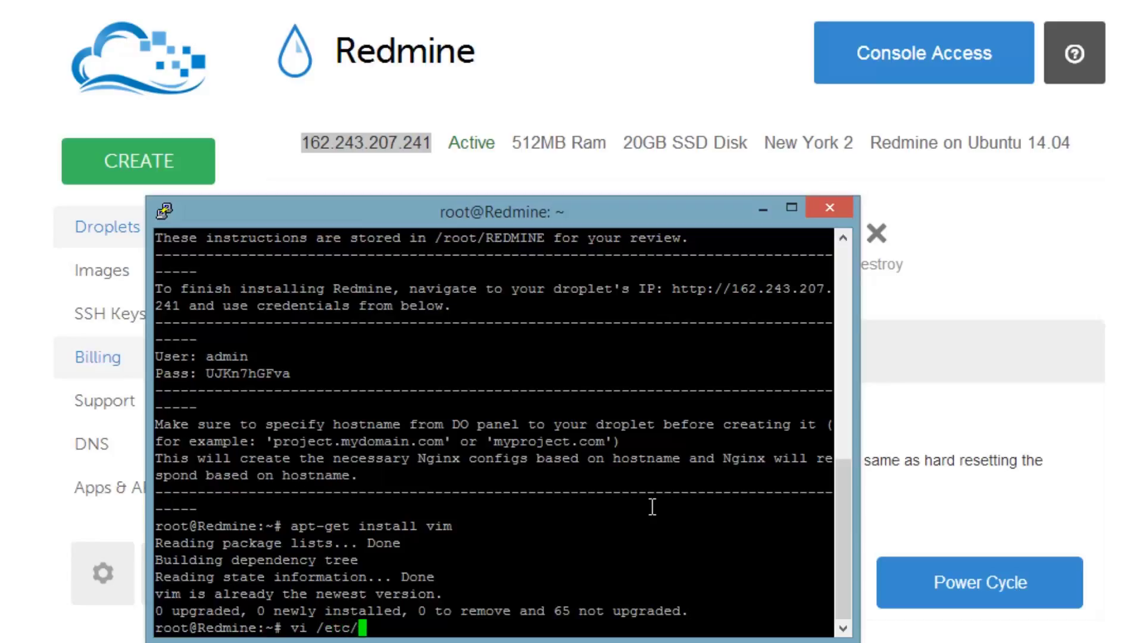
text(nginx/)
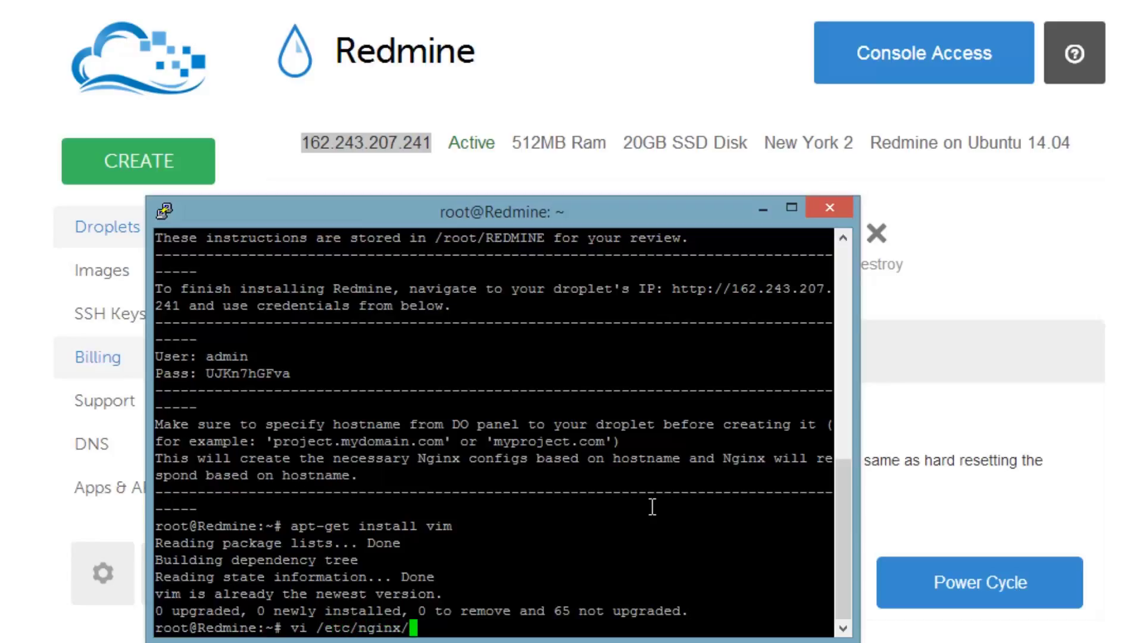
text(sites-)
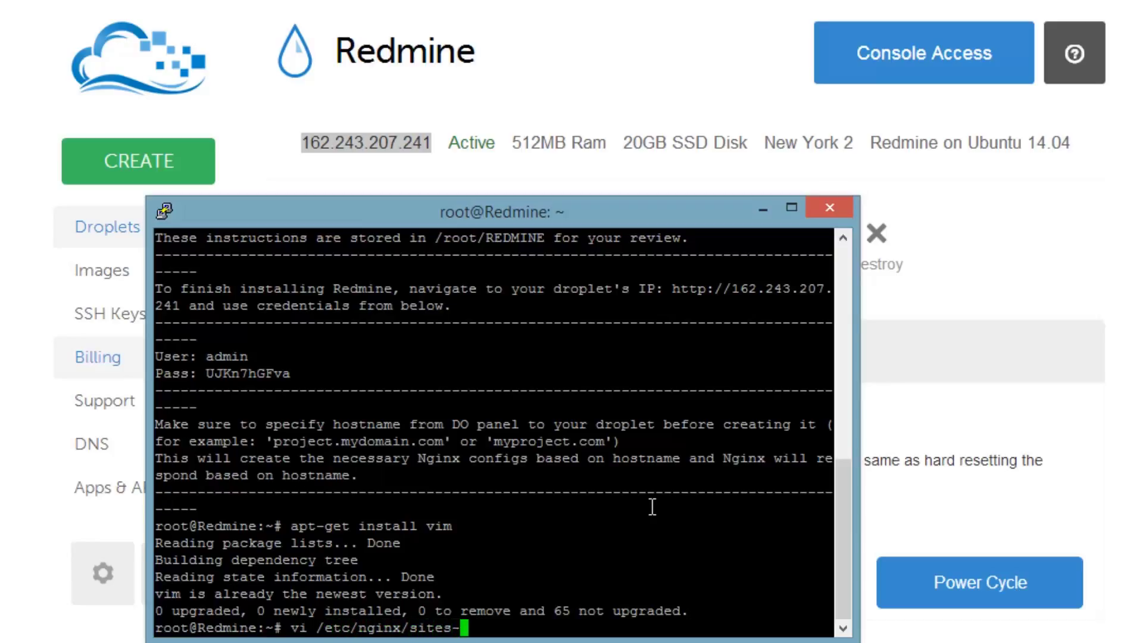
text(enabled/re)
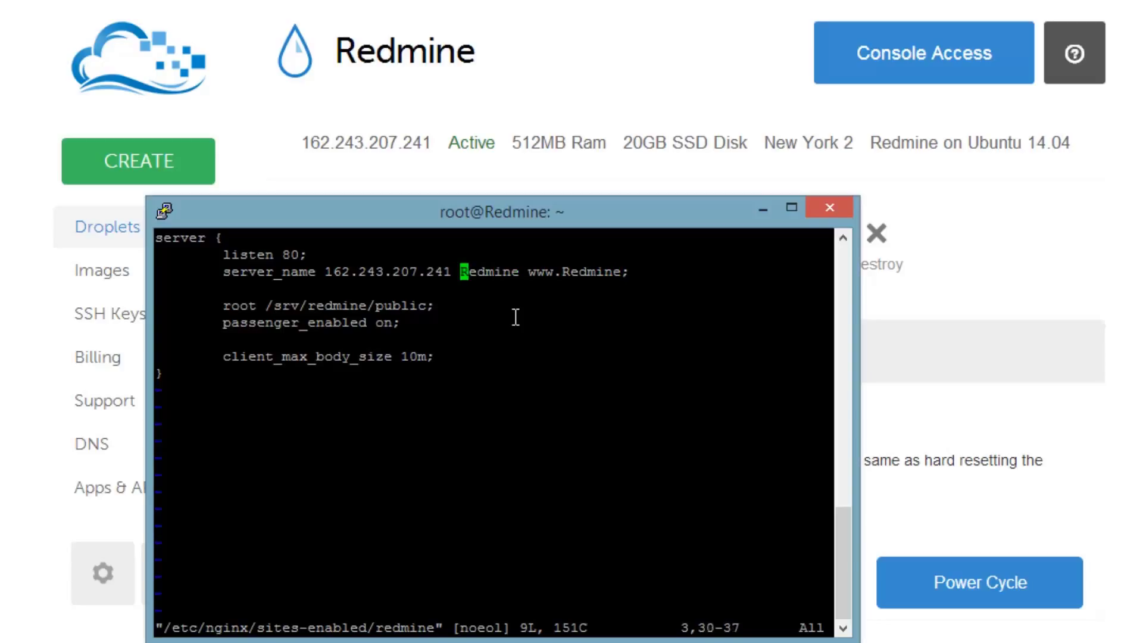
Step down the redmine server block past the root and passenger_enabled lines
key(Down)
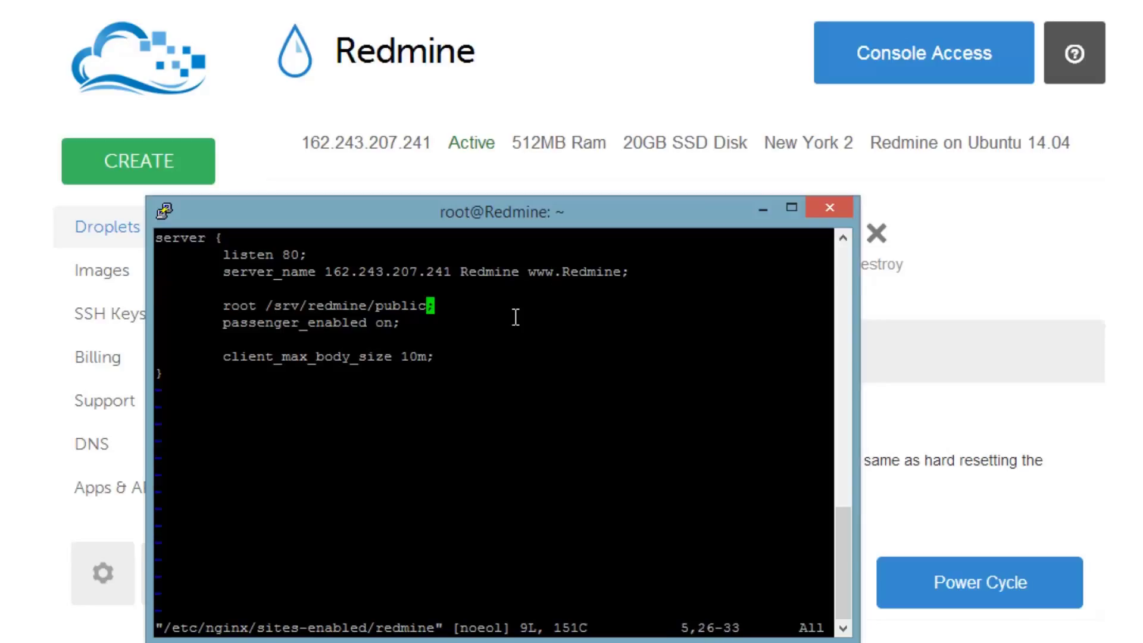
key(j)
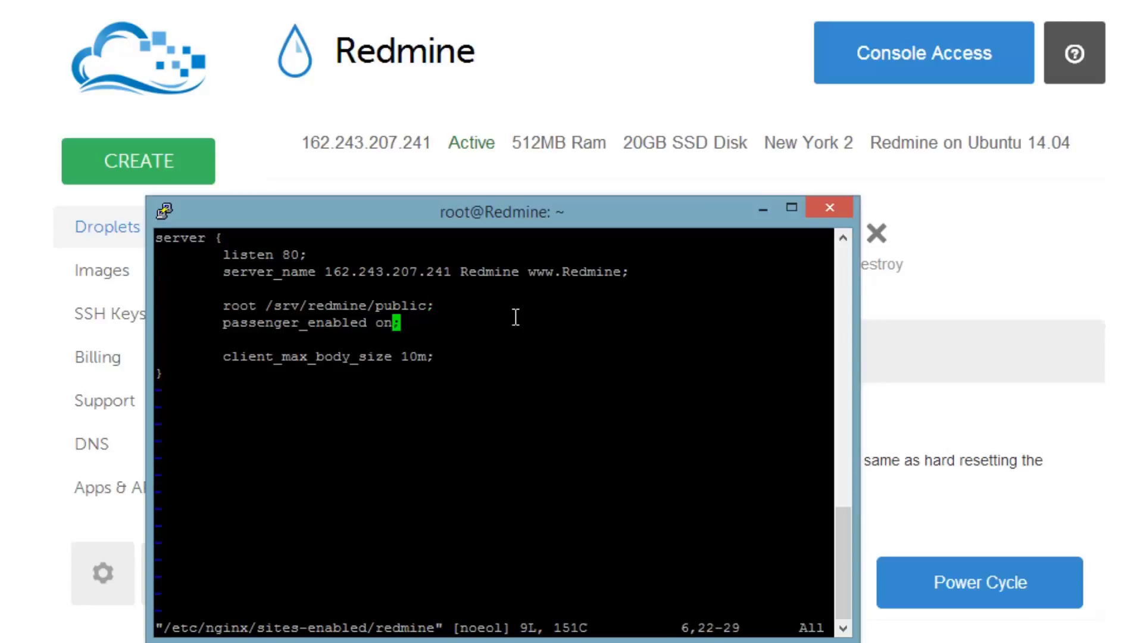
key(Down)
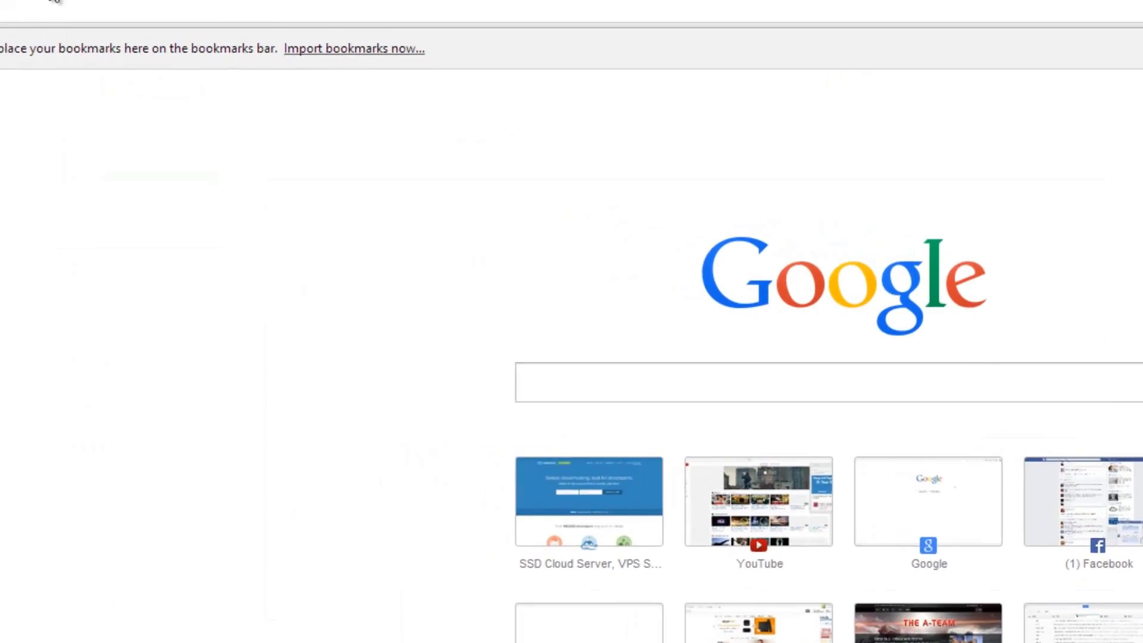
Enter the droplet address 162.243.207.241 into Chrome's address bar
text(162.243.207.241)
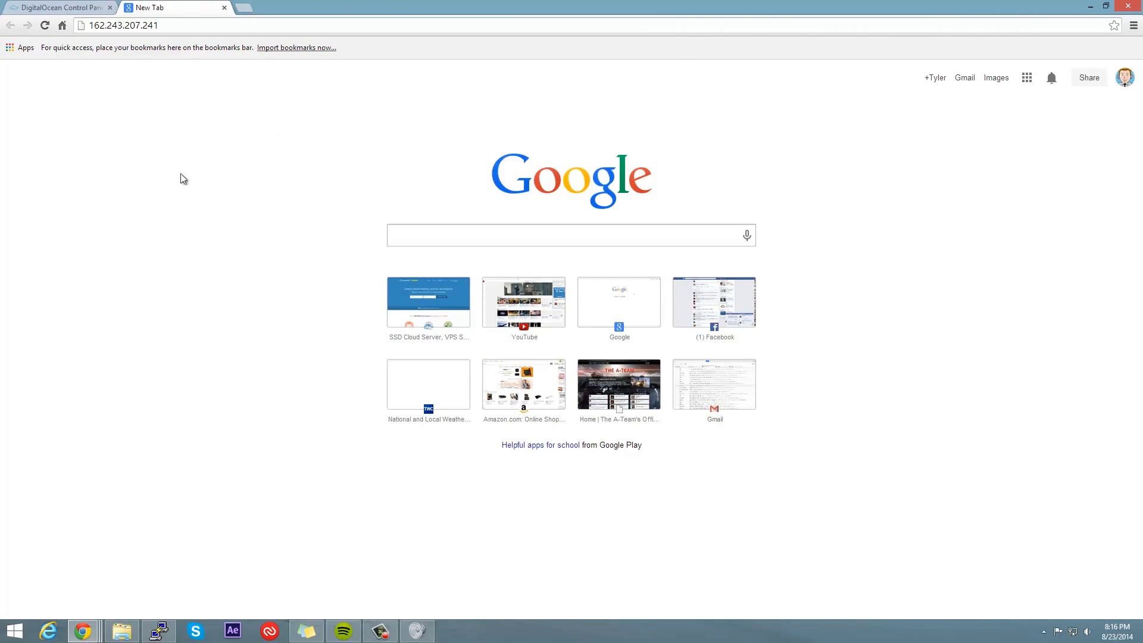
mouse_move(182, 81)
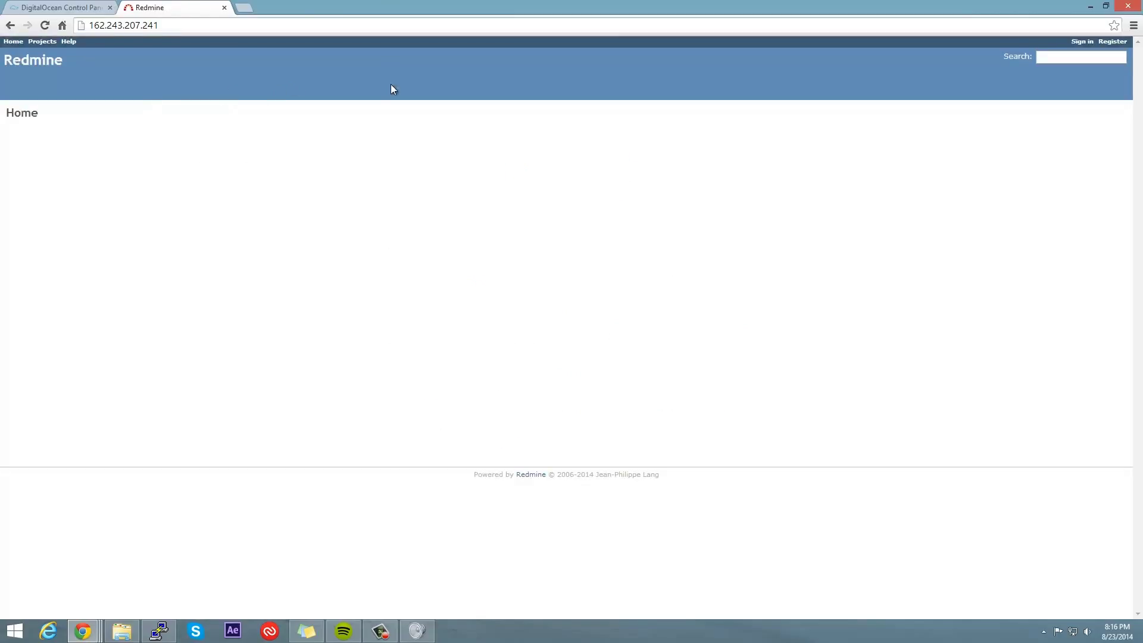
mouse_move(387, 87)
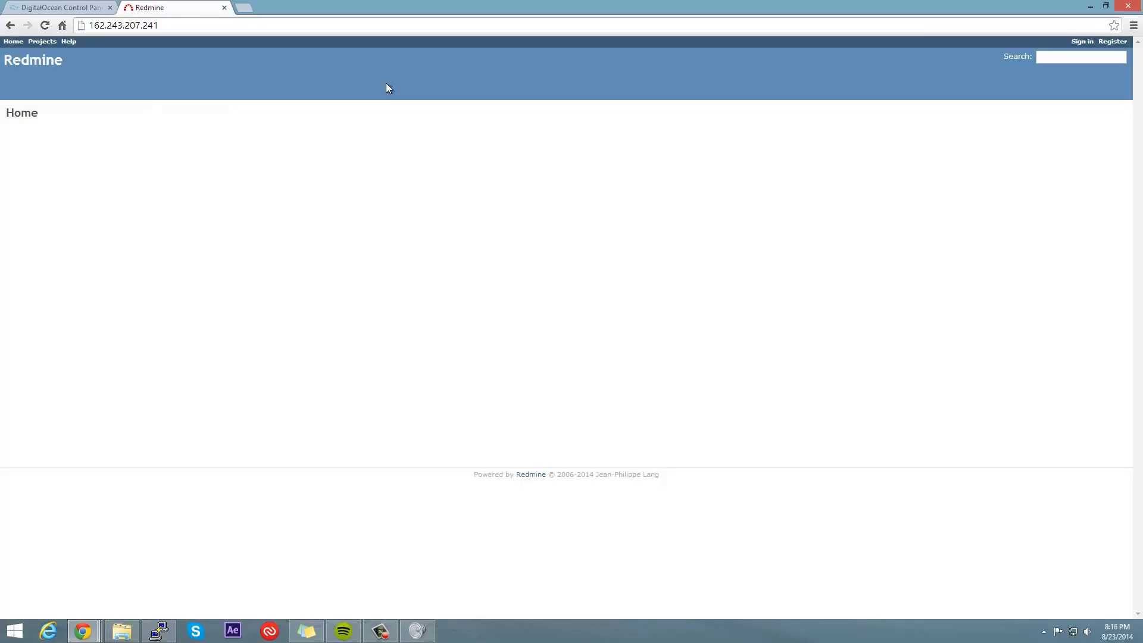
mouse_move(101, 47)
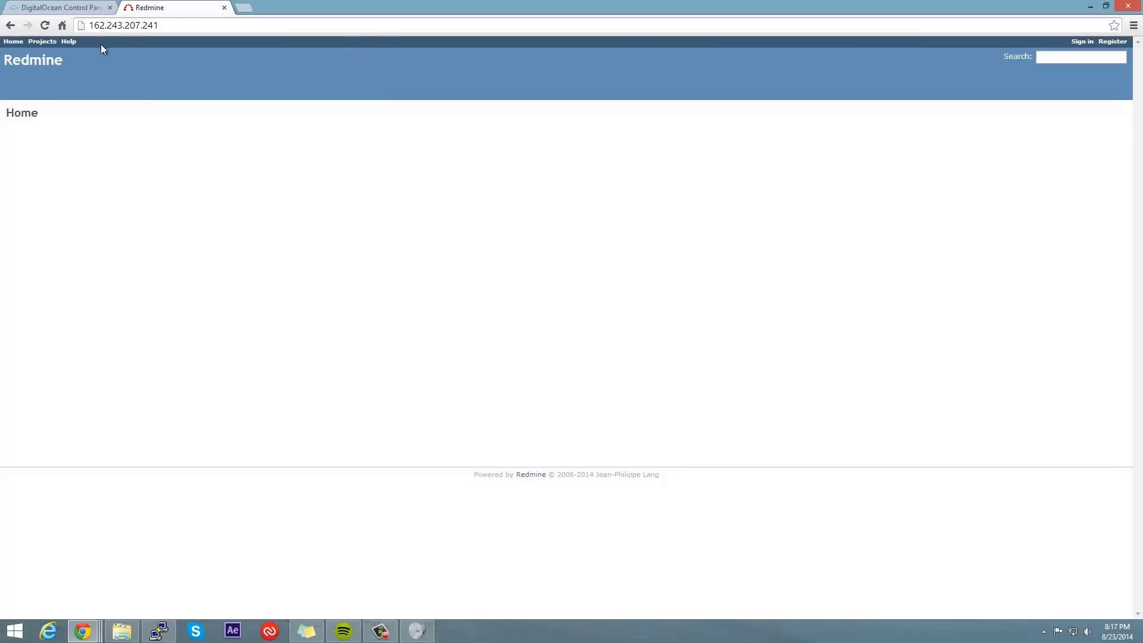
mouse_move(634, 77)
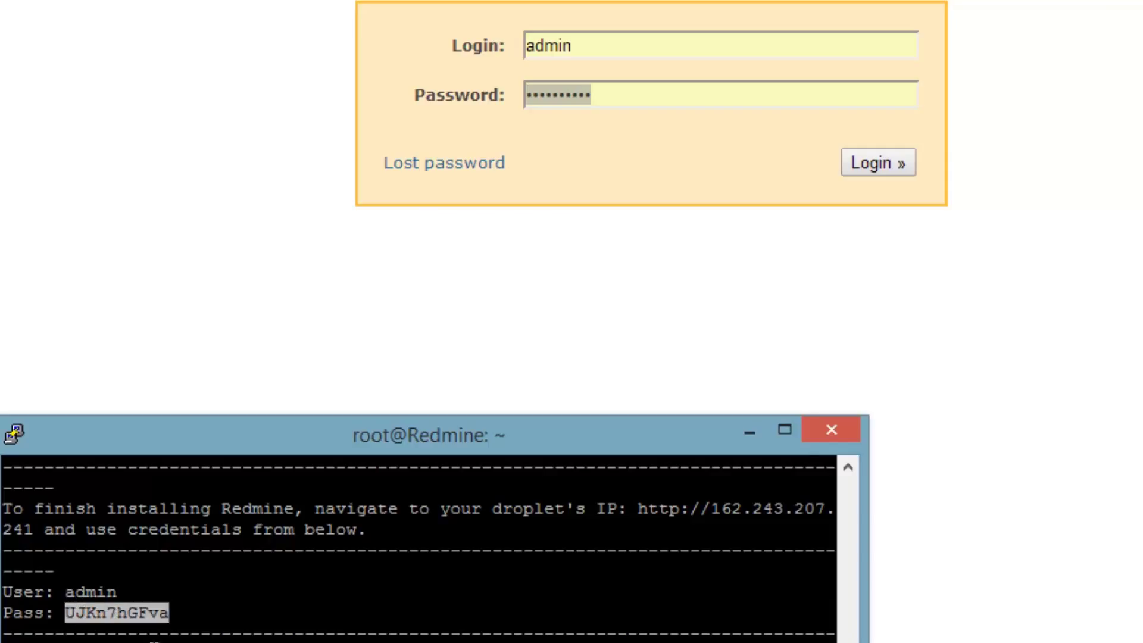
Submit the admin login credentials and go to the admin's My account page
scroll(down, 3)
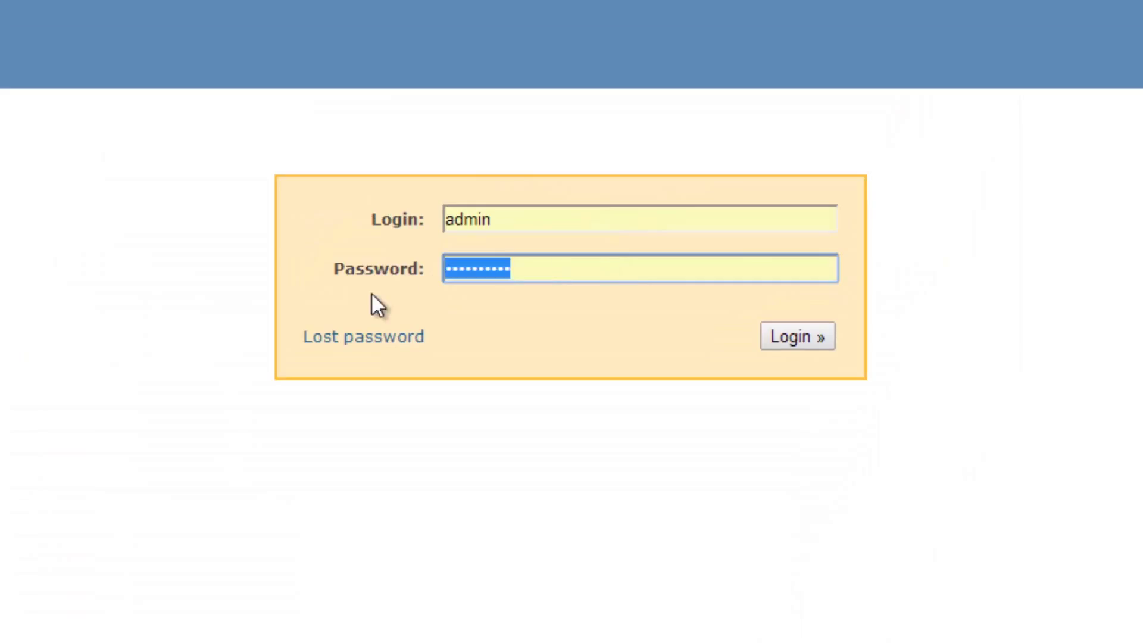
click(798, 338)
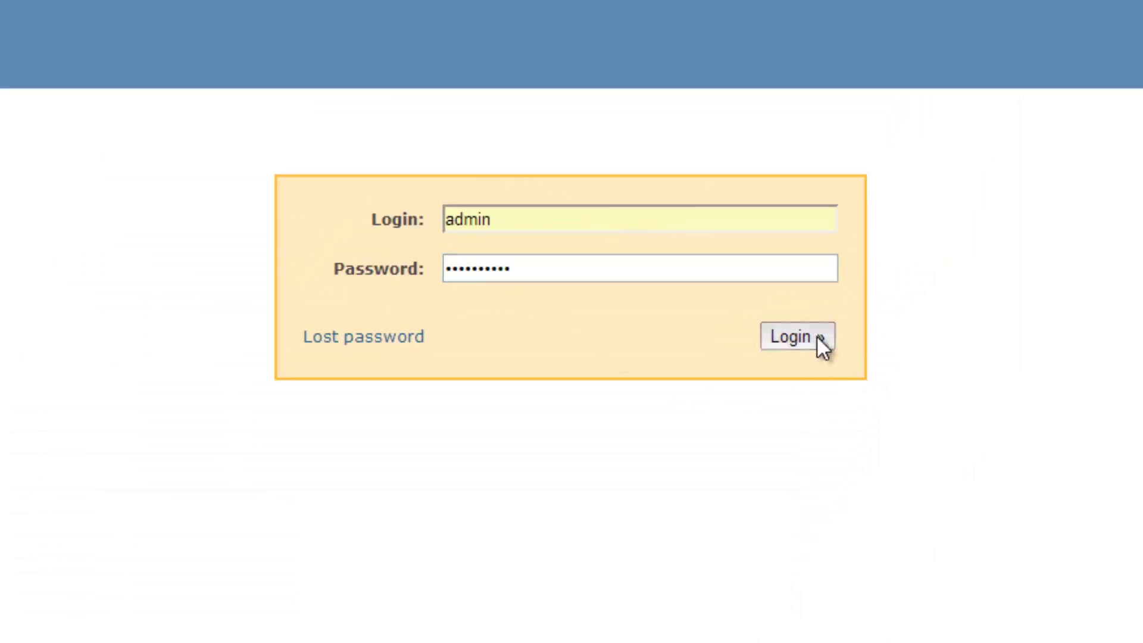
click(794, 337)
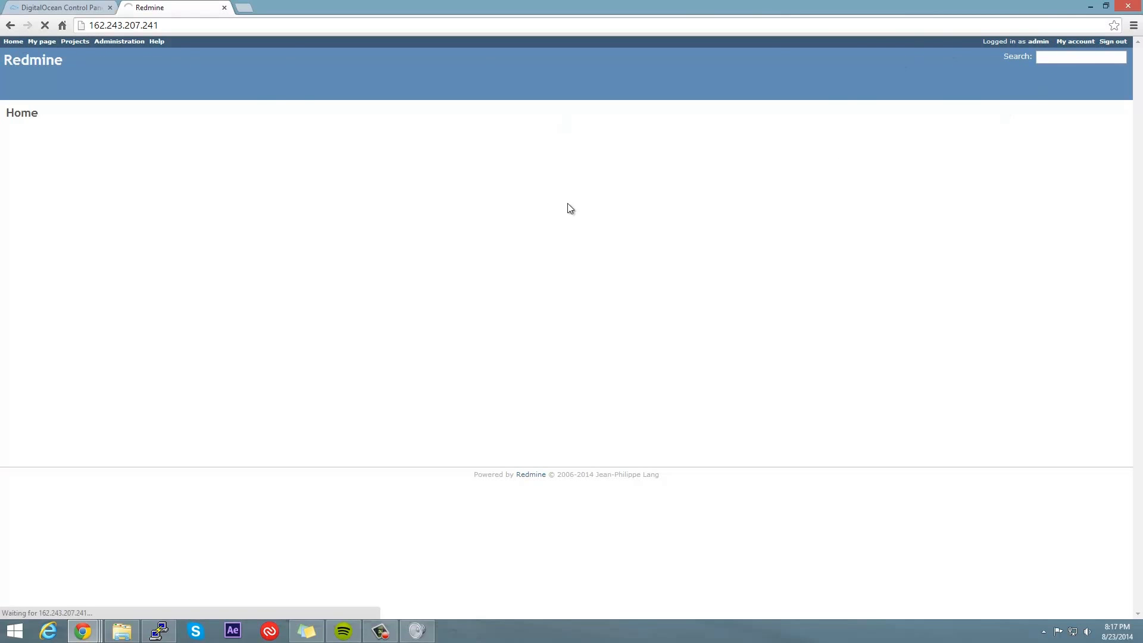
click(1076, 41)
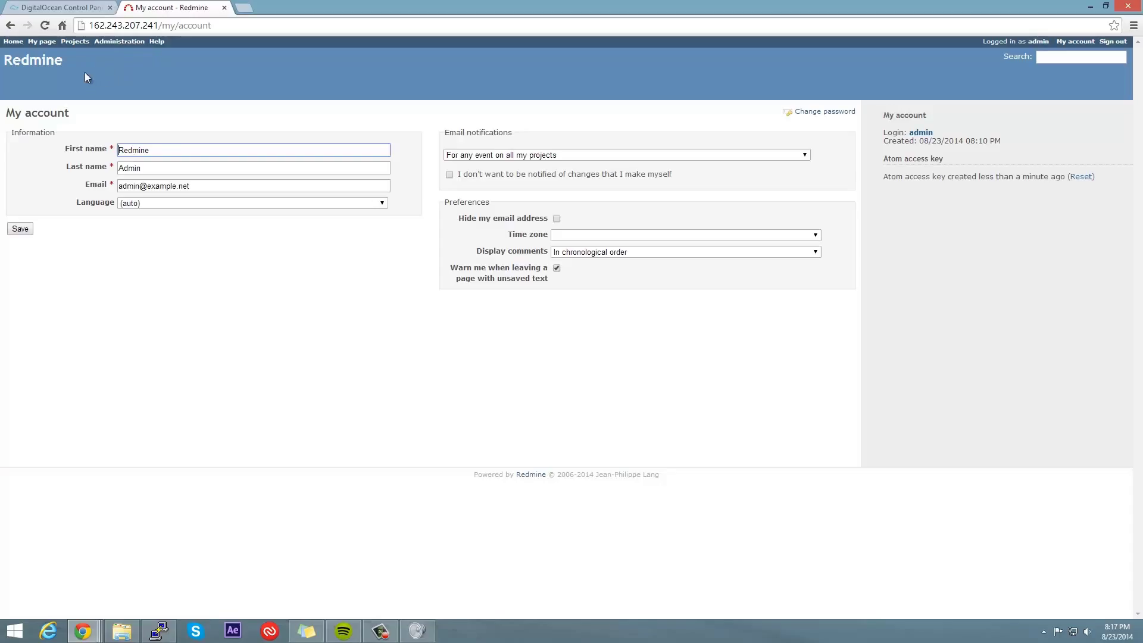
mouse_move(76, 43)
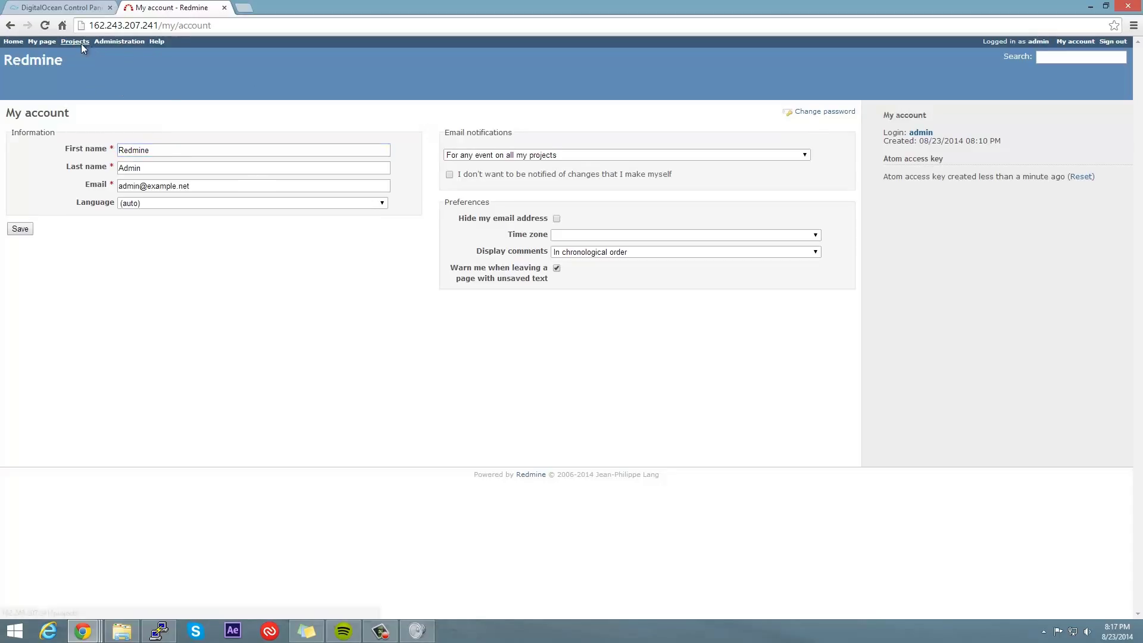
Start a new project from the Projects list, then bring PuTTY back to the front
click(75, 41)
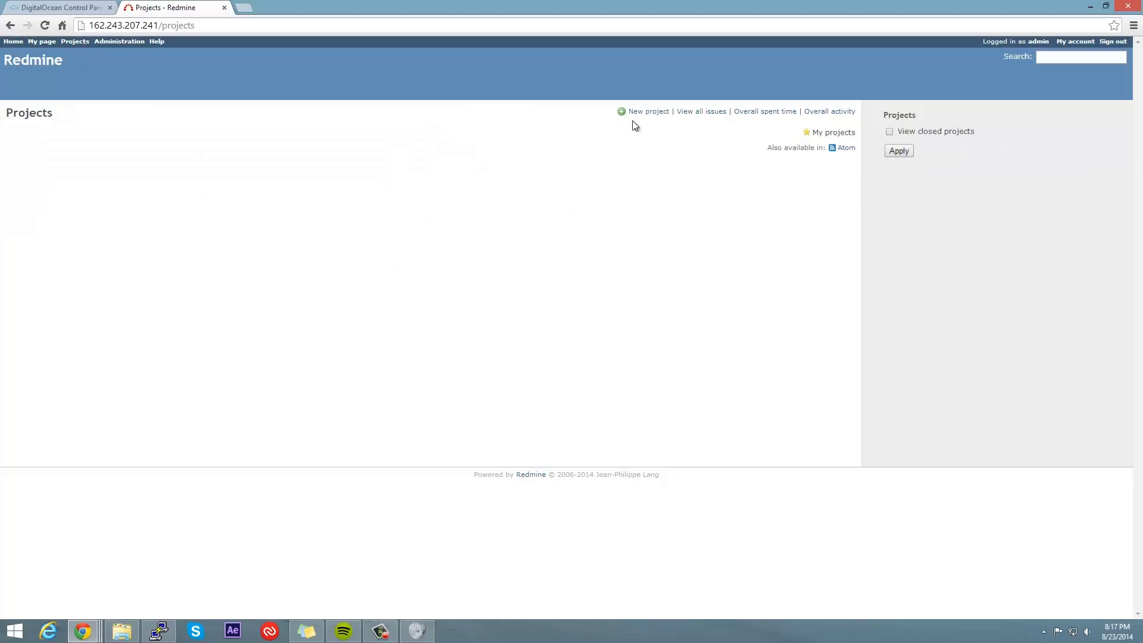
click(648, 111)
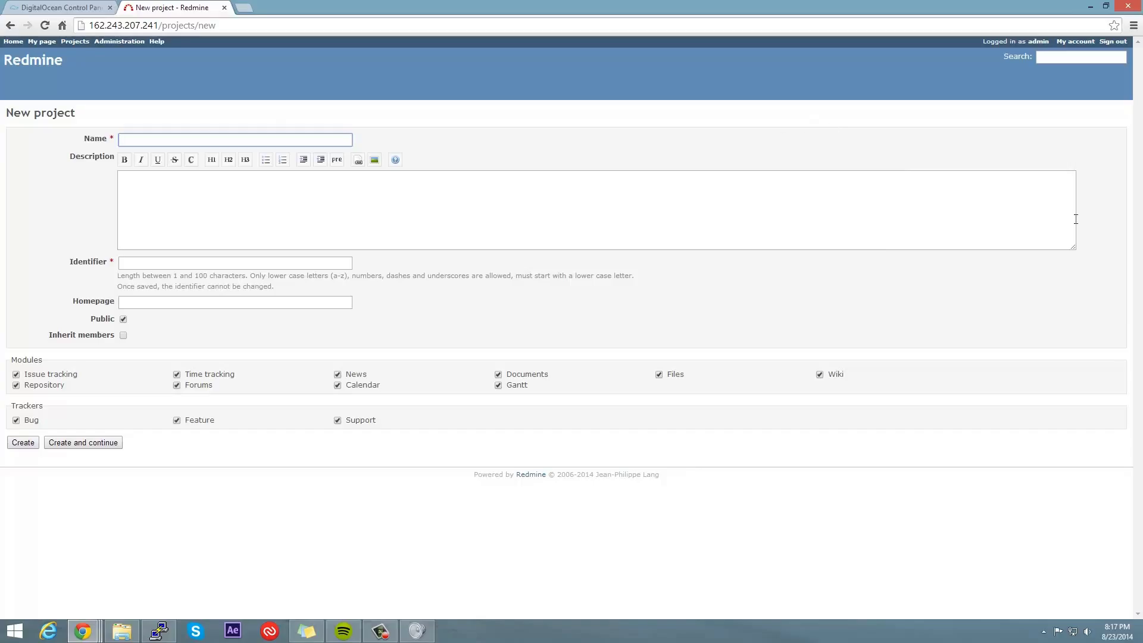
mouse_move(830, 350)
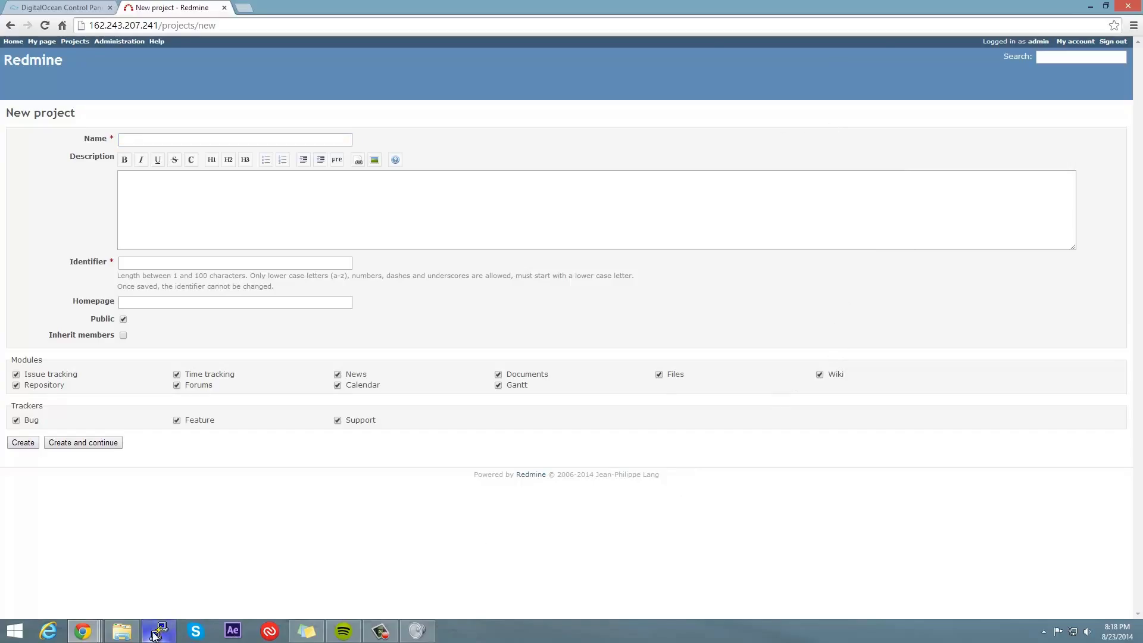
click(158, 630)
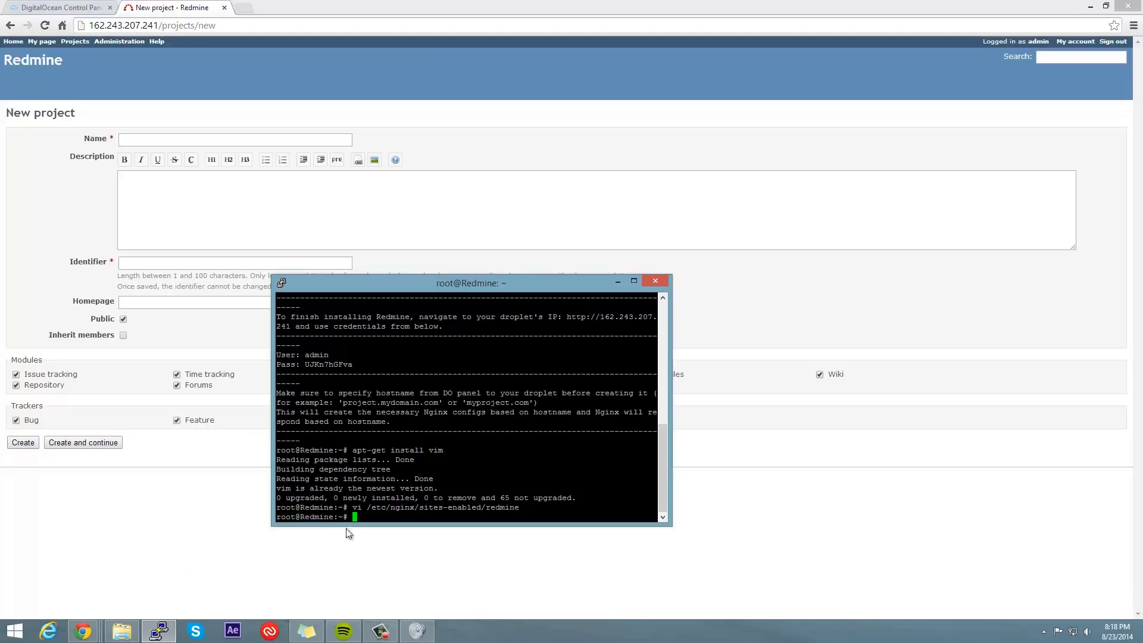
mouse_move(466, 298)
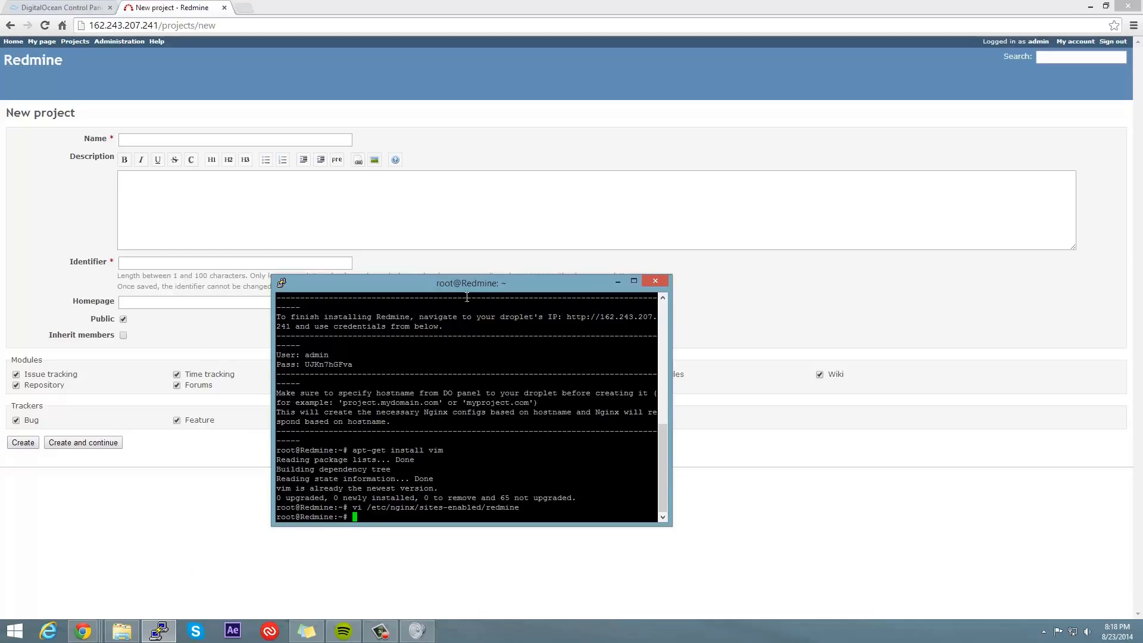
View /root/.my.cnf in vi after quitting the mistyped .my.conf, then quit with :q
drag(471, 283, 485, 234)
text(vi)
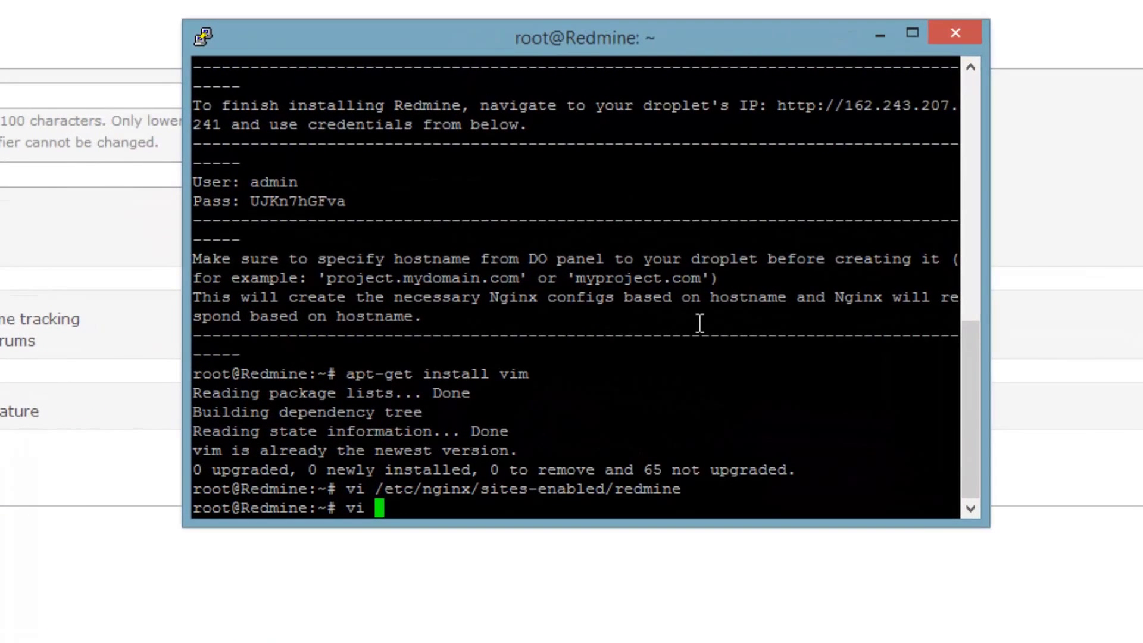
text(/root/)
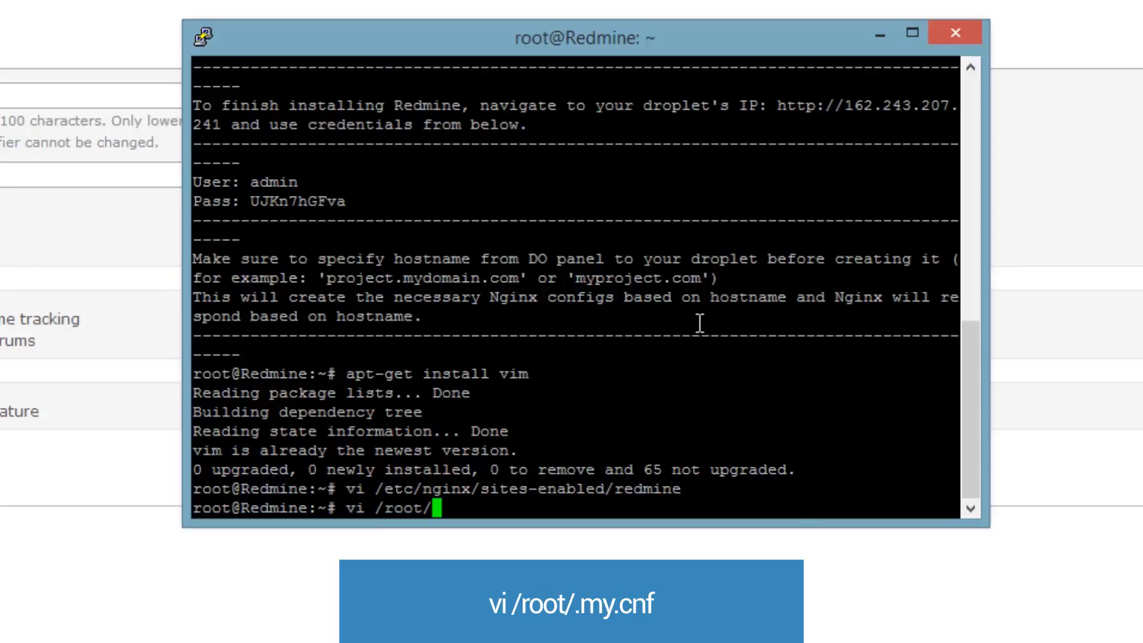
text(.my.conf)
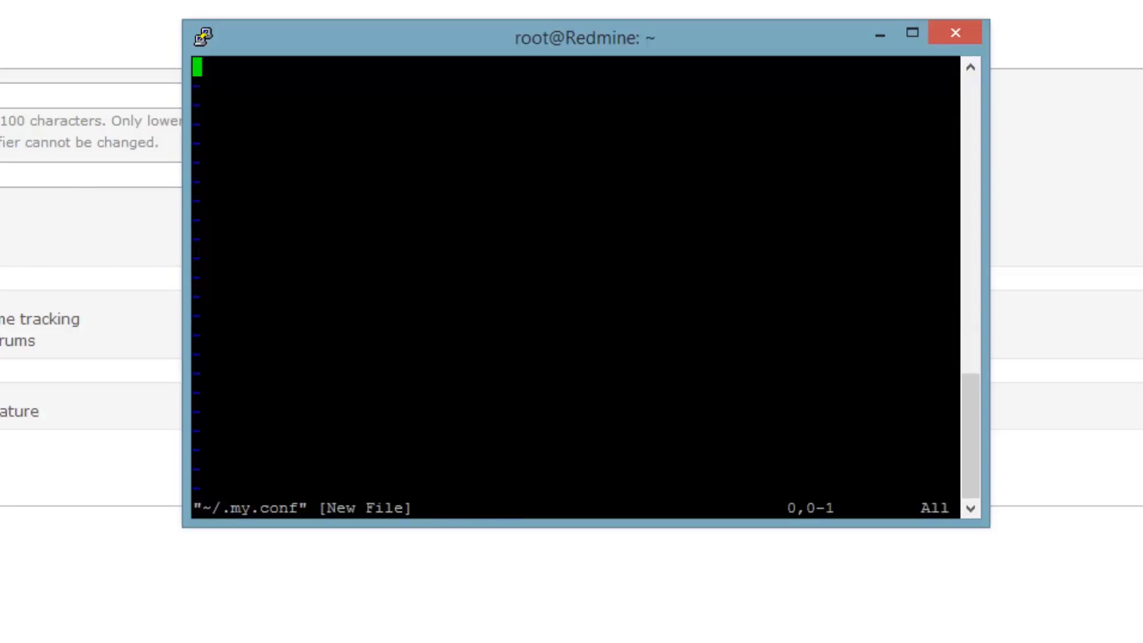
text(:q)
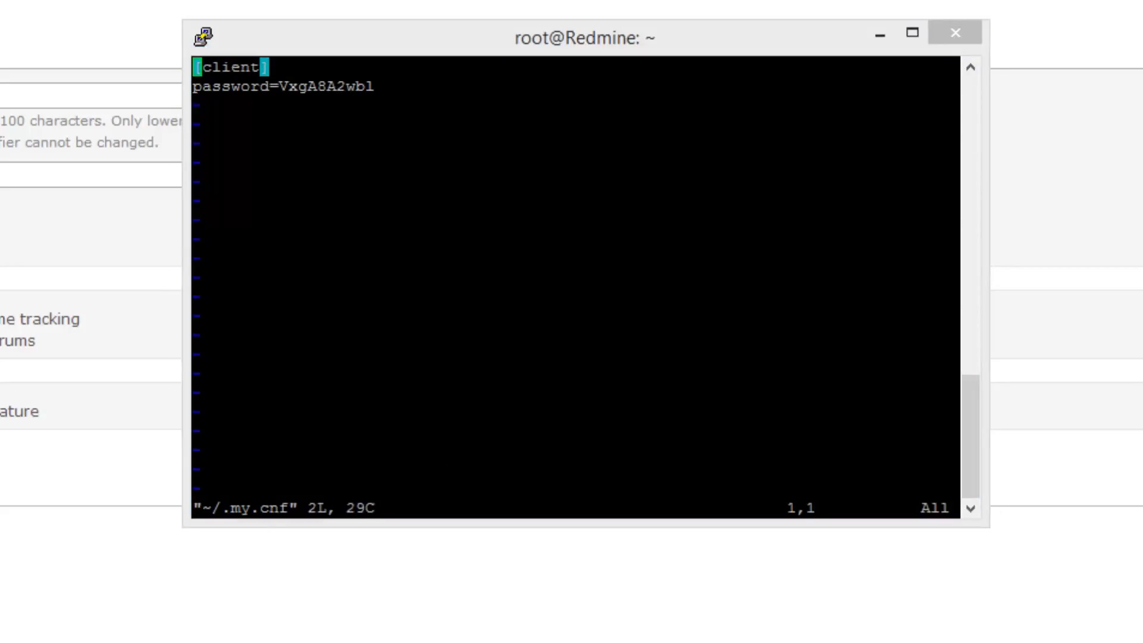
mouse_move(683, 274)
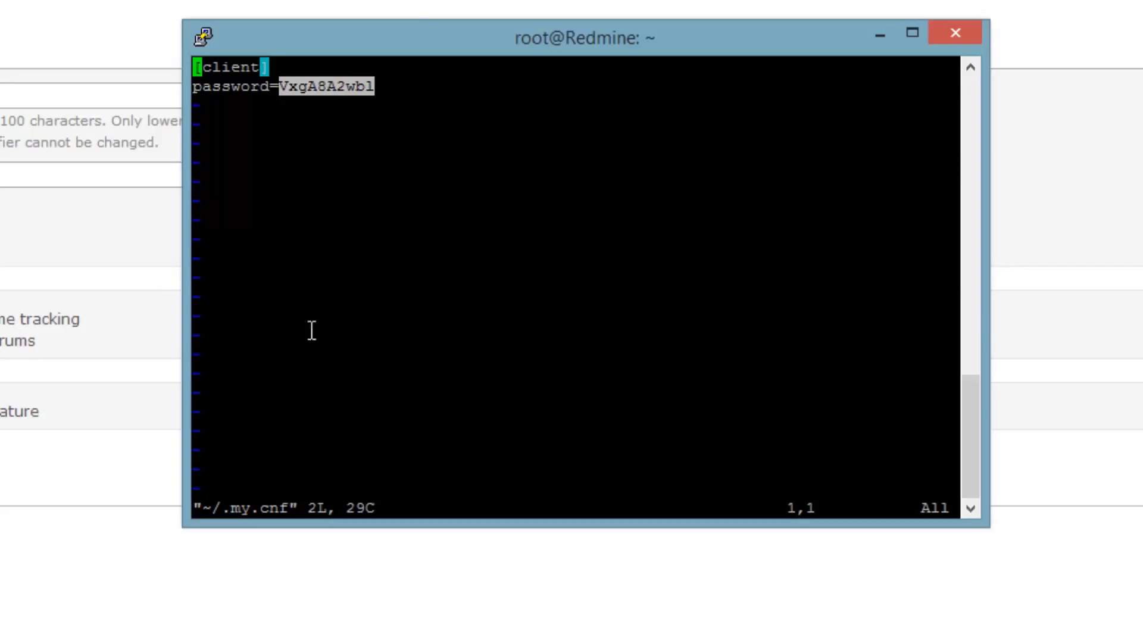
text(:q)
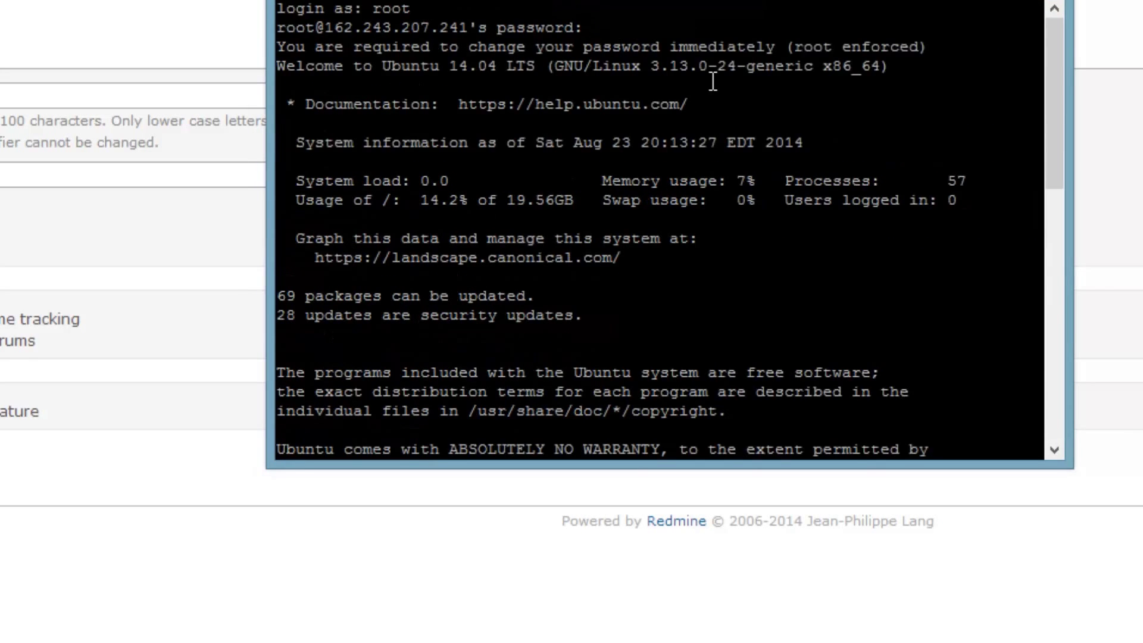
mouse_move(329, 53)
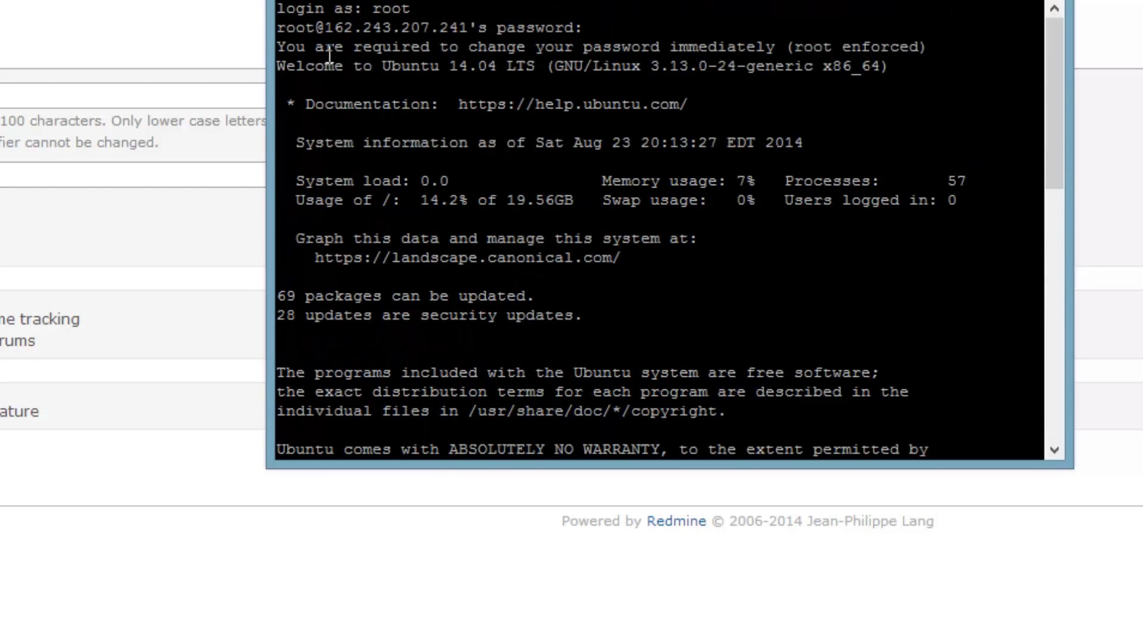
mouse_move(537, 72)
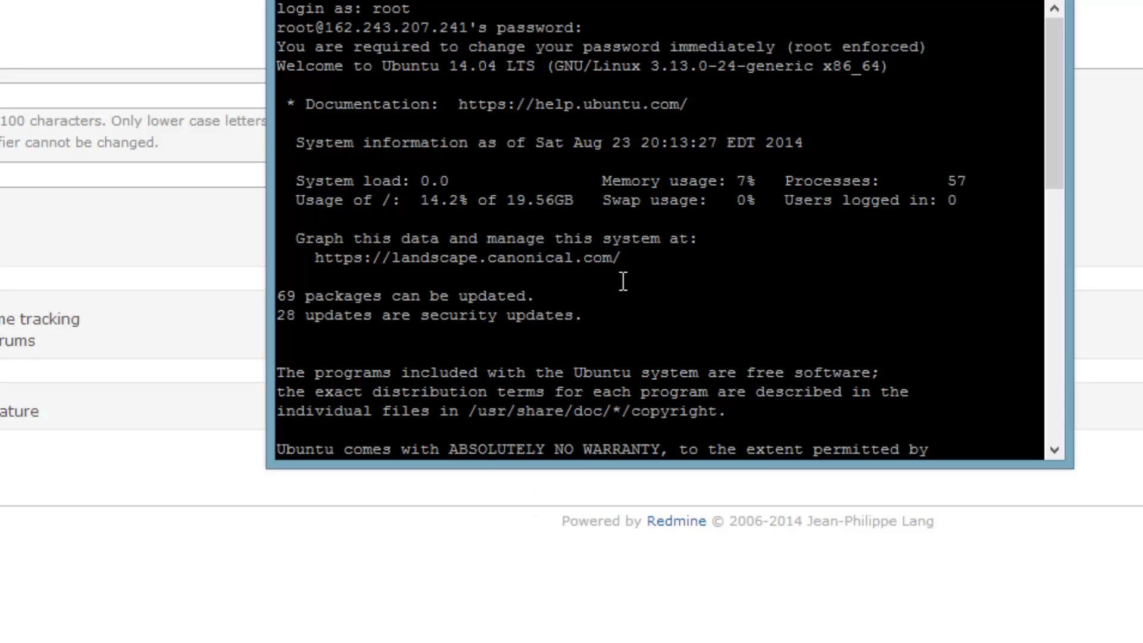
scroll(down, 3)
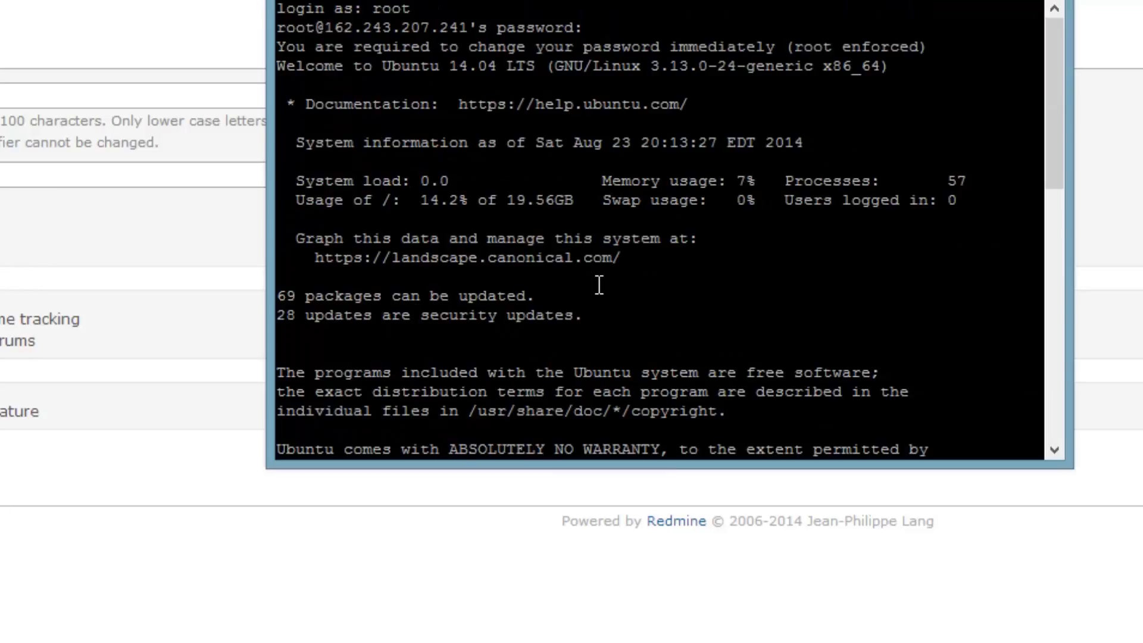
mouse_move(465, 344)
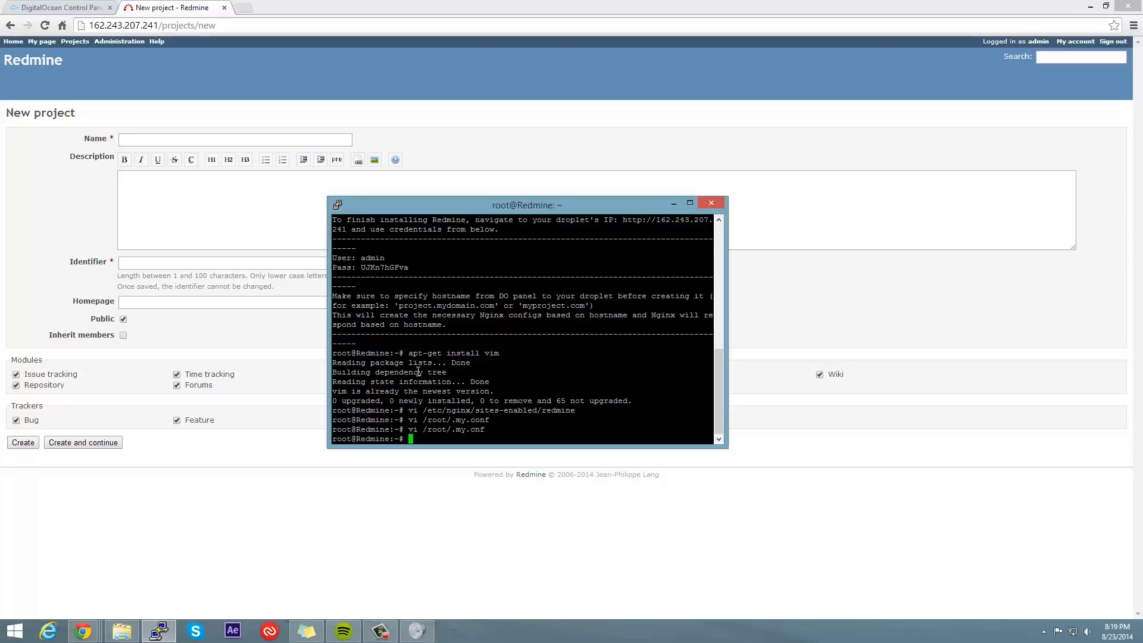
mouse_move(454, 479)
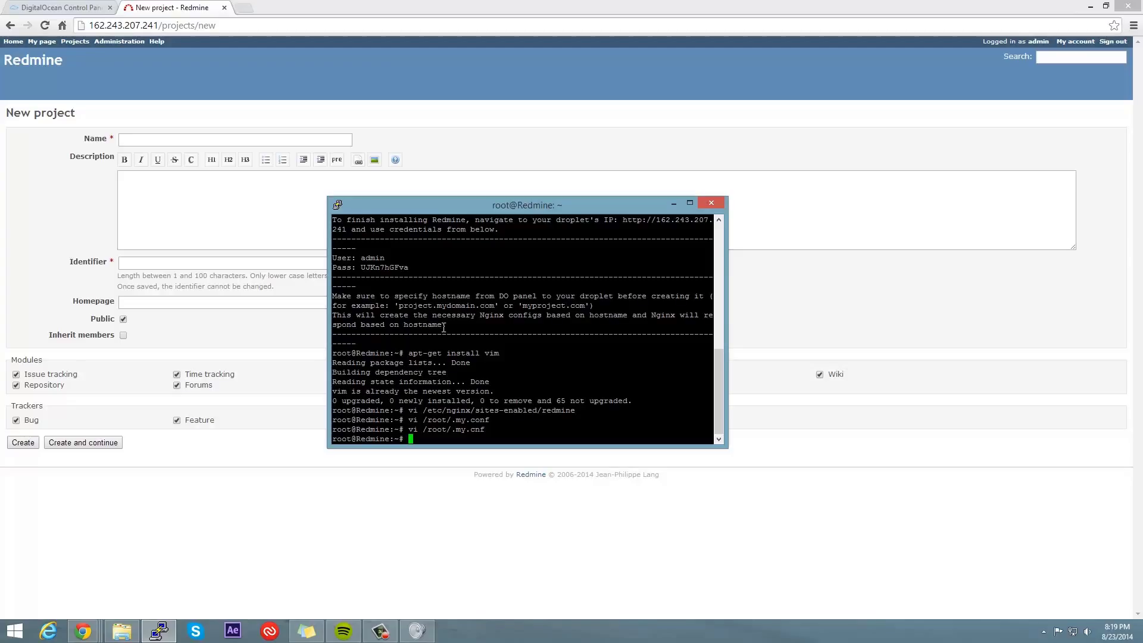
mouse_move(469, 293)
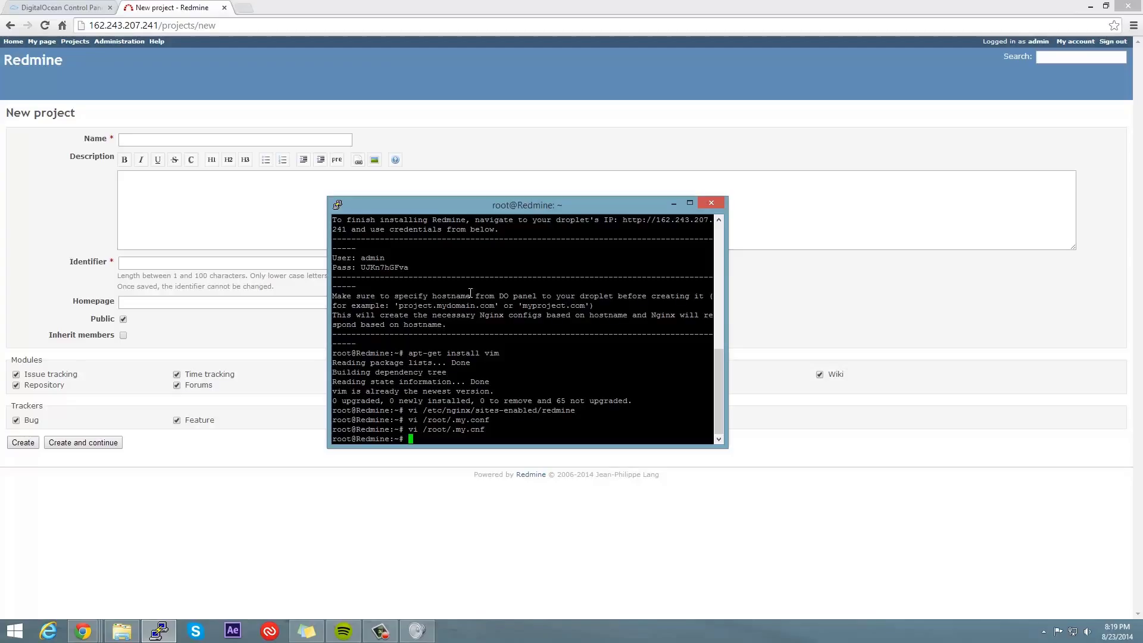